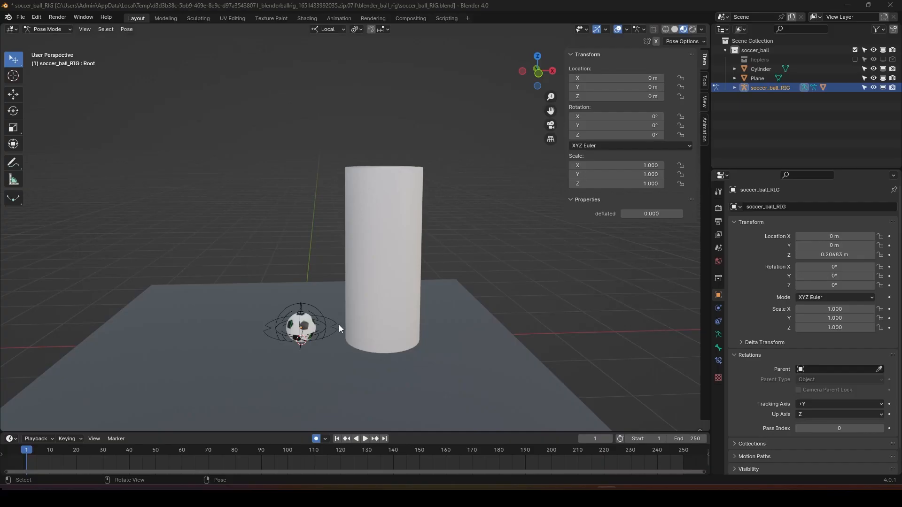
Select the ball rig's Root bone and insert its starting keyframe
{"action": "left_click", "coordinate": [301, 327]}
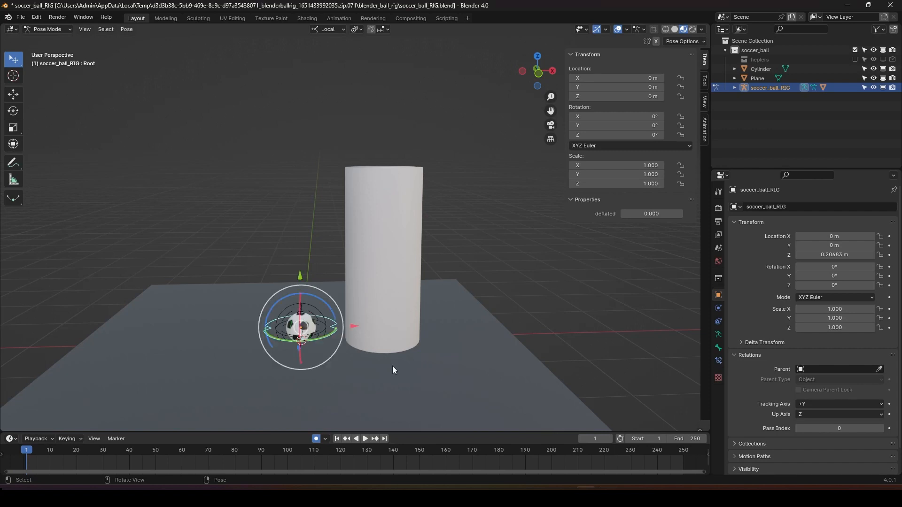
{"action": "mouse_move", "coordinate": [383, 172]}
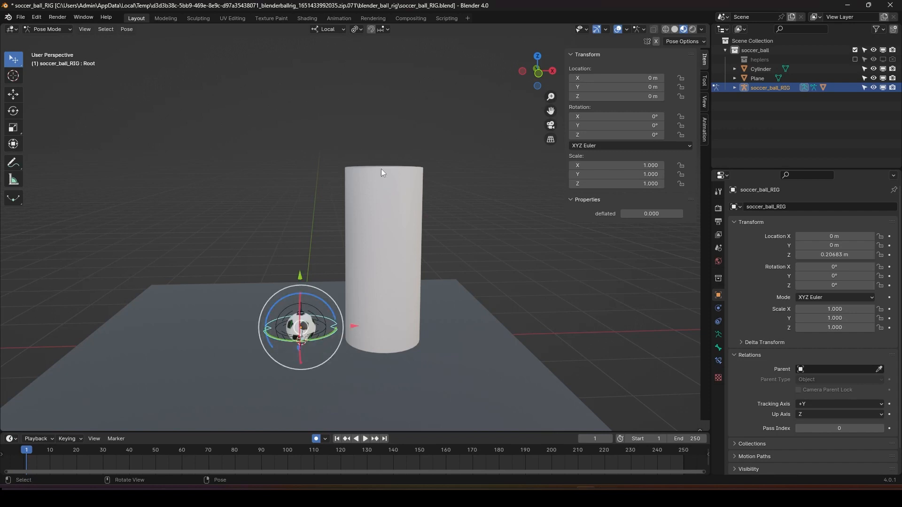
{"action": "key", "text": "i"}
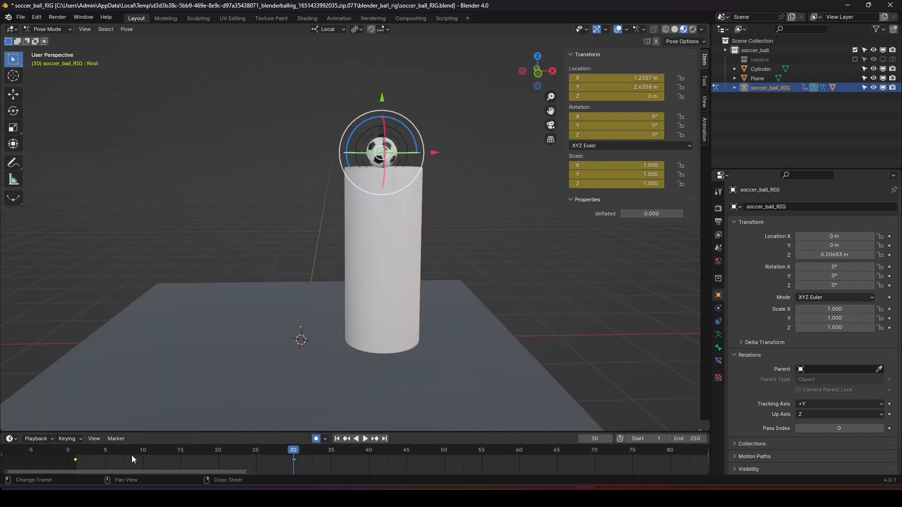
Raise the Root bone well above the cylinder at frame 17 and scrub to check the higher arc
{"action": "left_click", "coordinate": [365, 438]}
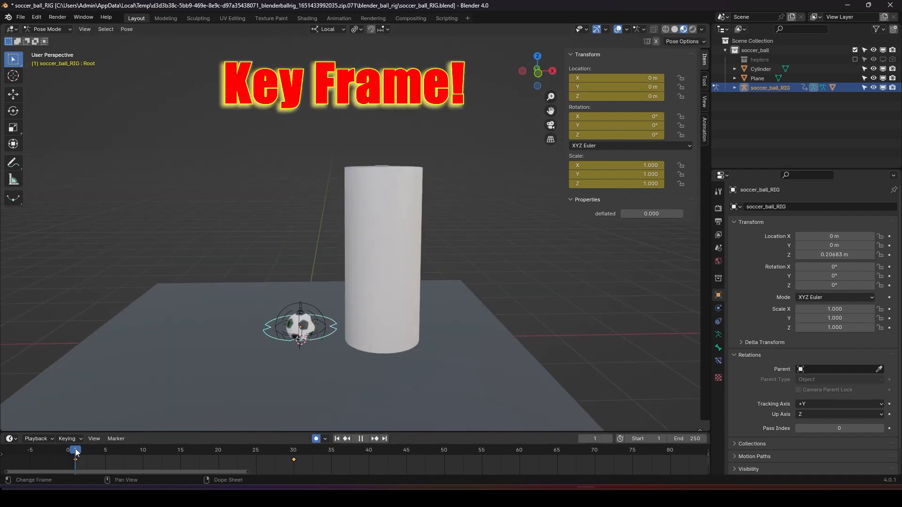
{"action": "left_click", "coordinate": [158, 450]}
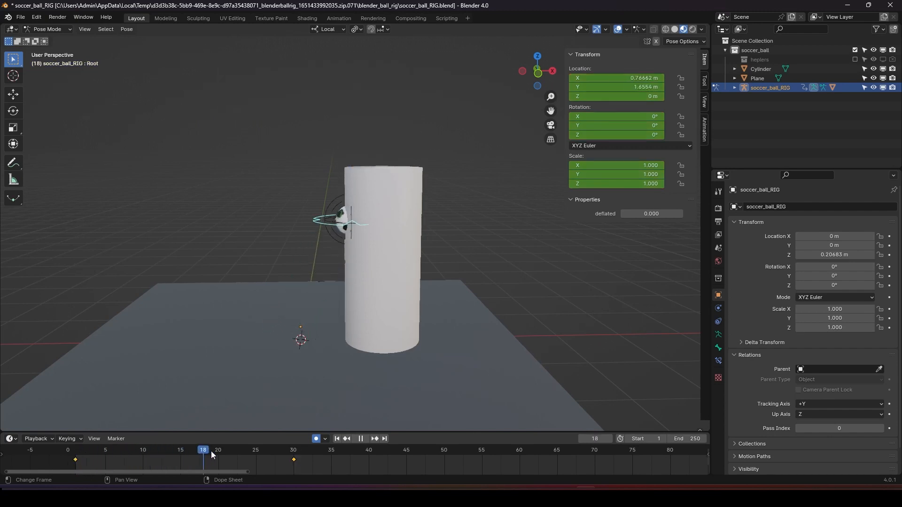
{"action": "left_click", "coordinate": [256, 450]}
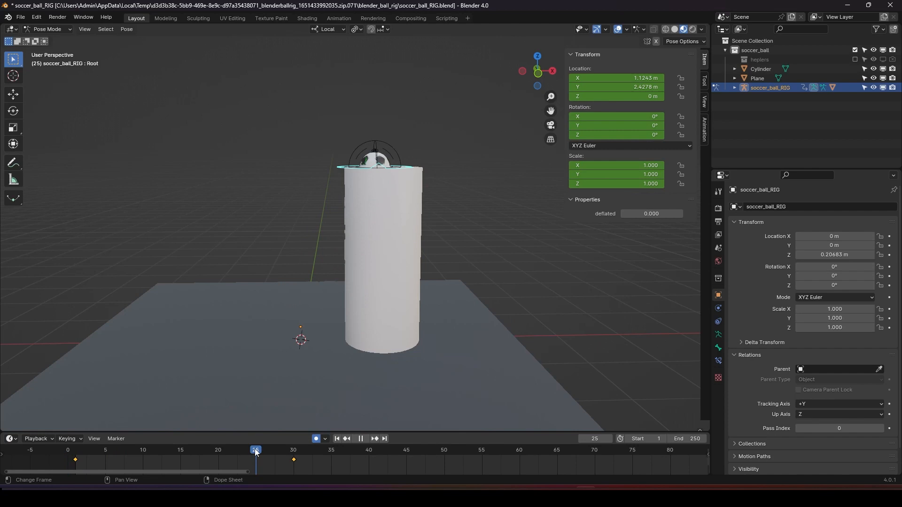
{"action": "left_click", "coordinate": [195, 450]}
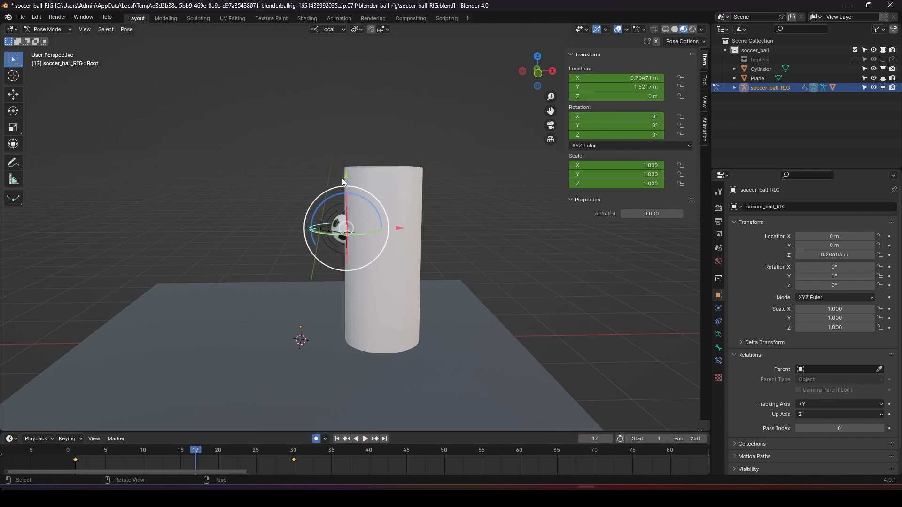
{"action": "left_click_drag", "start_coordinate": [345, 228], "coordinate": [345, 97]}
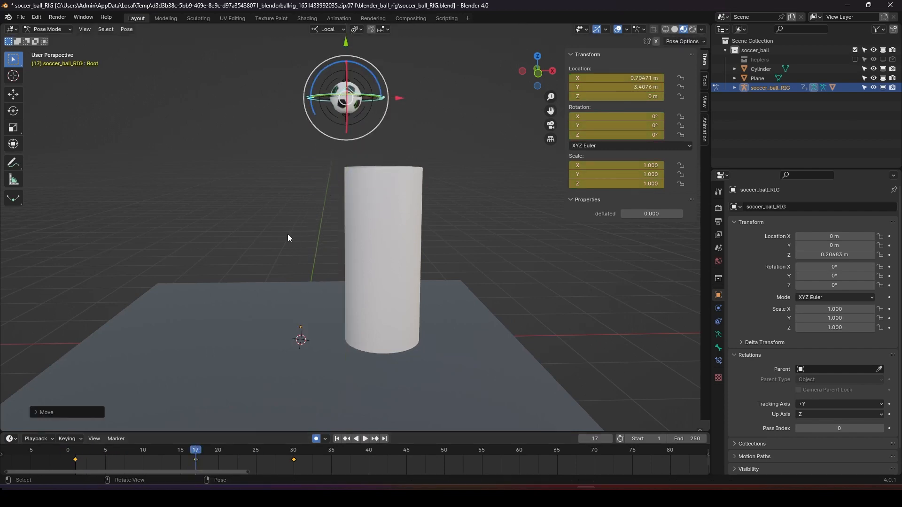
{"action": "left_click", "coordinate": [218, 450]}
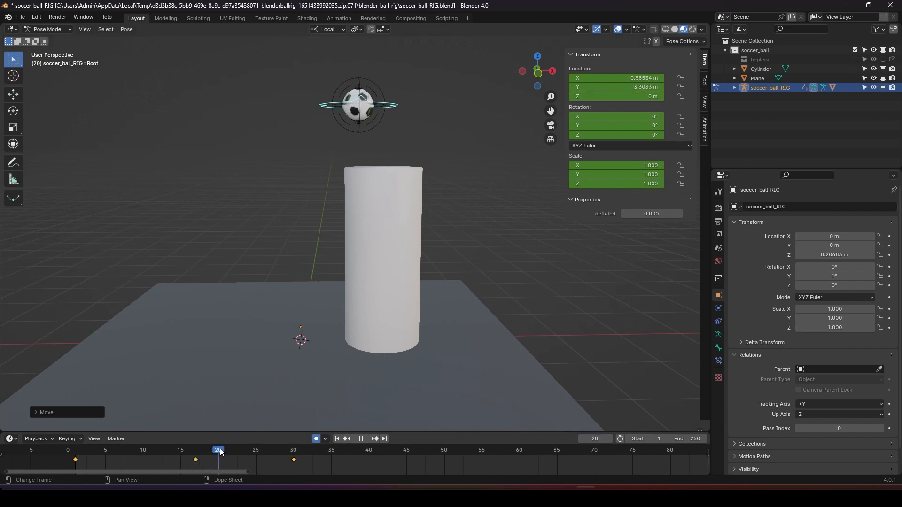
{"action": "left_click", "coordinate": [254, 450]}
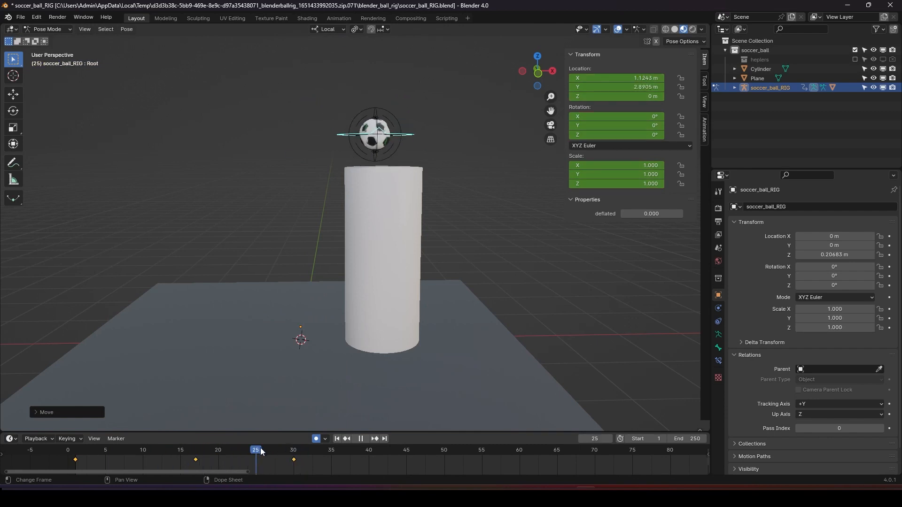
{"action": "left_click", "coordinate": [173, 449]}
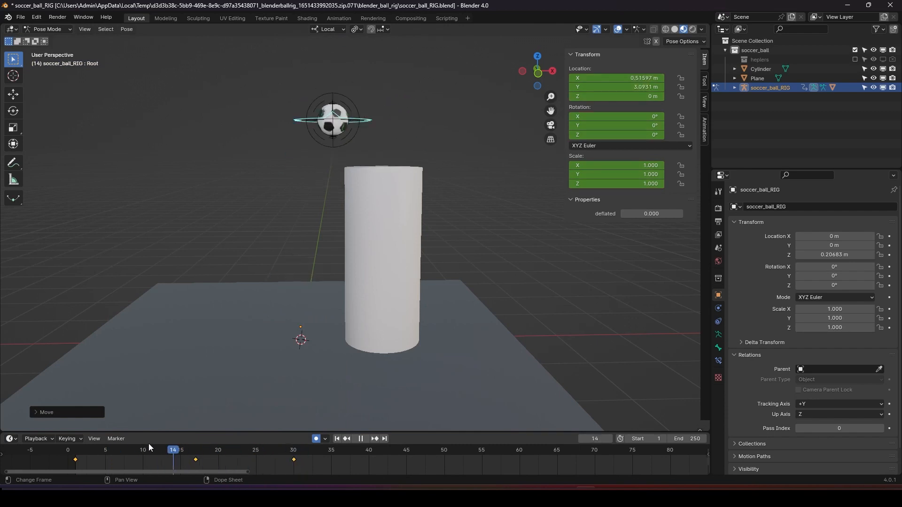
In the Animation workspace, round off the Y Location curve's peak key near frame 20
{"action": "left_click", "coordinate": [338, 18]}
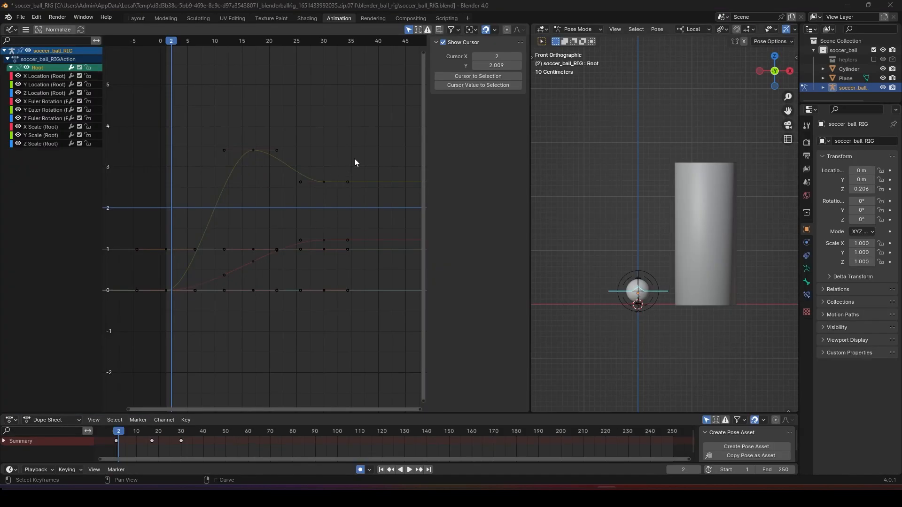
{"action": "mouse_move", "coordinate": [304, 166]}
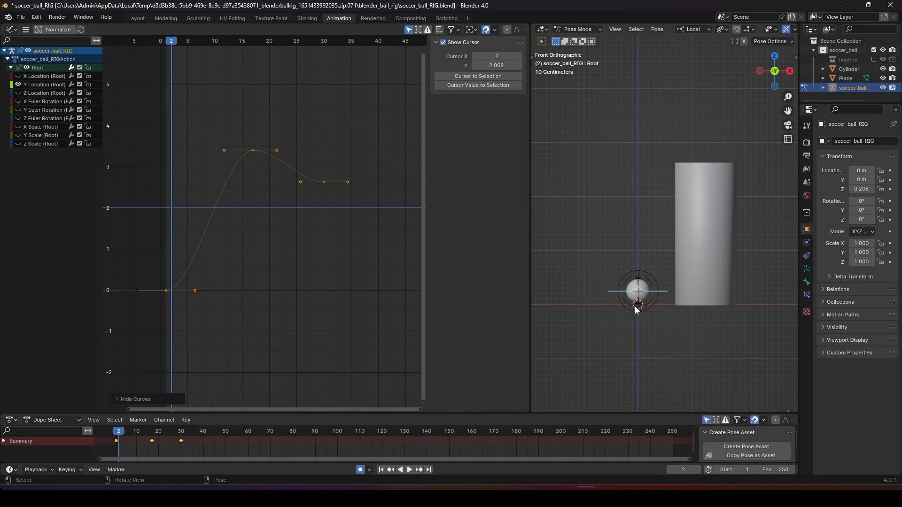
{"action": "left_click", "coordinate": [165, 431]}
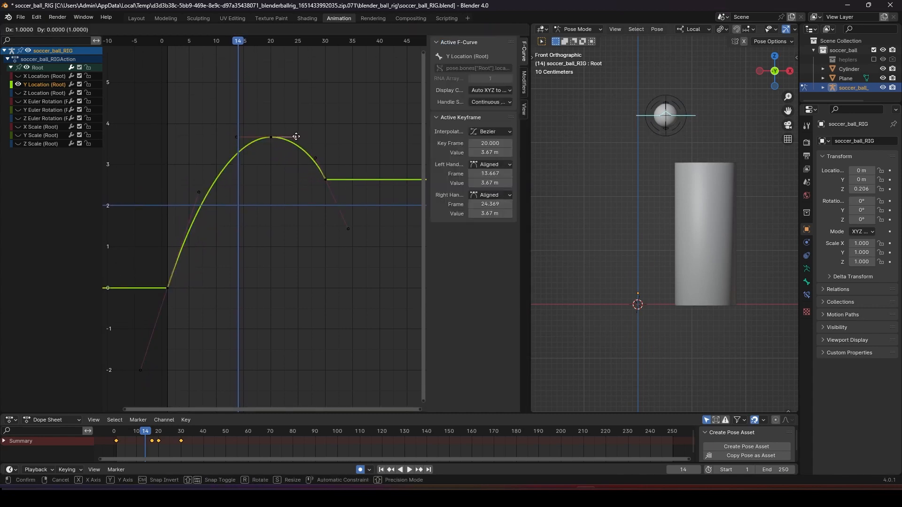
{"action": "left_click_drag", "start_coordinate": [296, 136], "coordinate": [190, 167]}
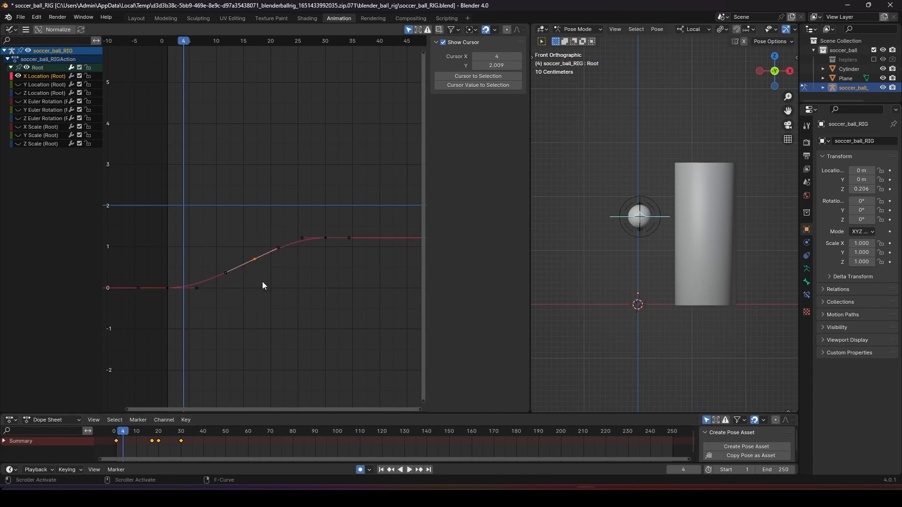
Set the X Location keys to Linear interpolation, replay, and return to frame 1 with squash_upper selected
{"action": "right_click", "coordinate": [263, 285]}
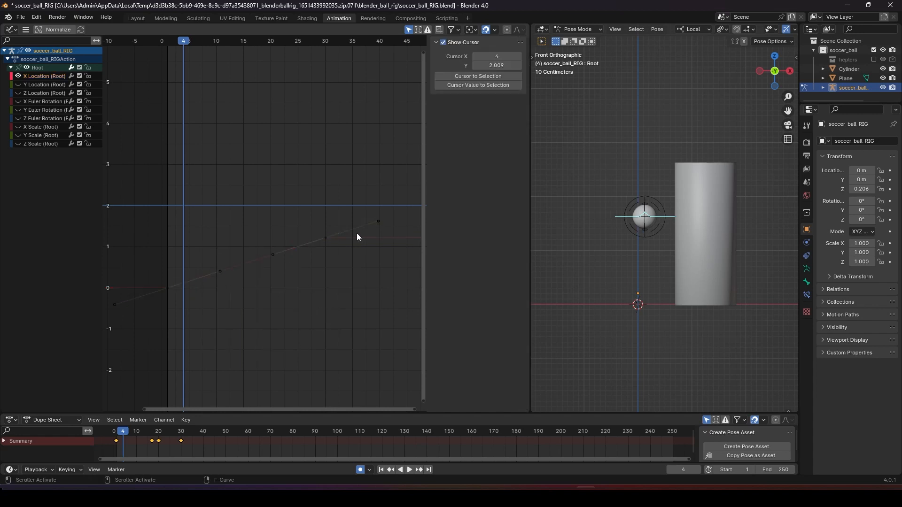
{"action": "left_click", "coordinate": [409, 469]}
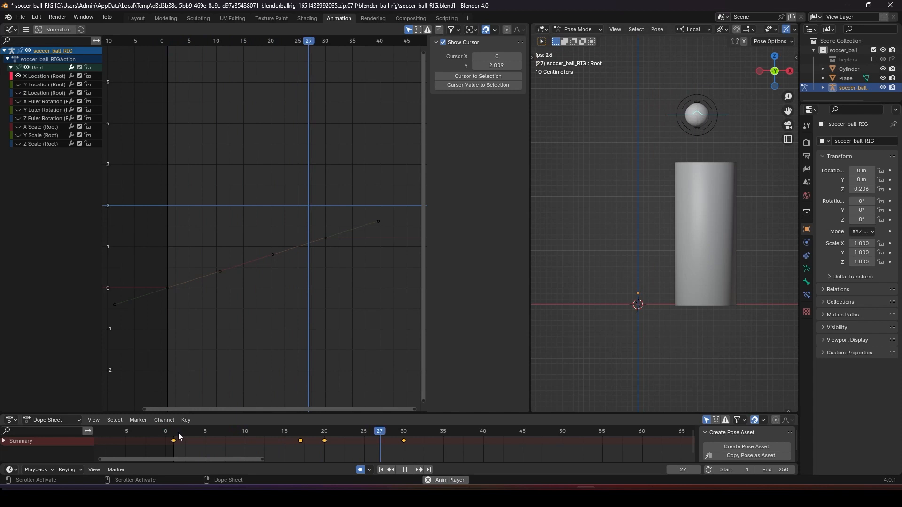
{"action": "left_click", "coordinate": [179, 431]}
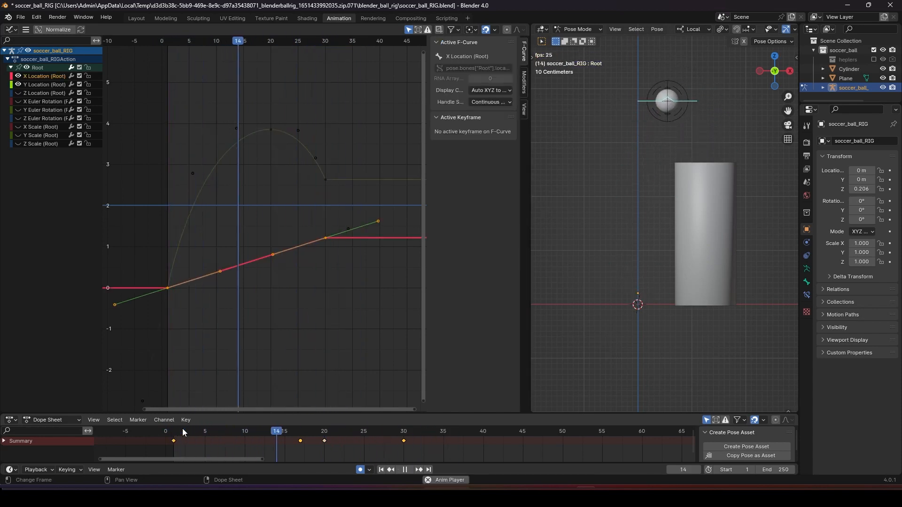
{"action": "left_click", "coordinate": [188, 431]}
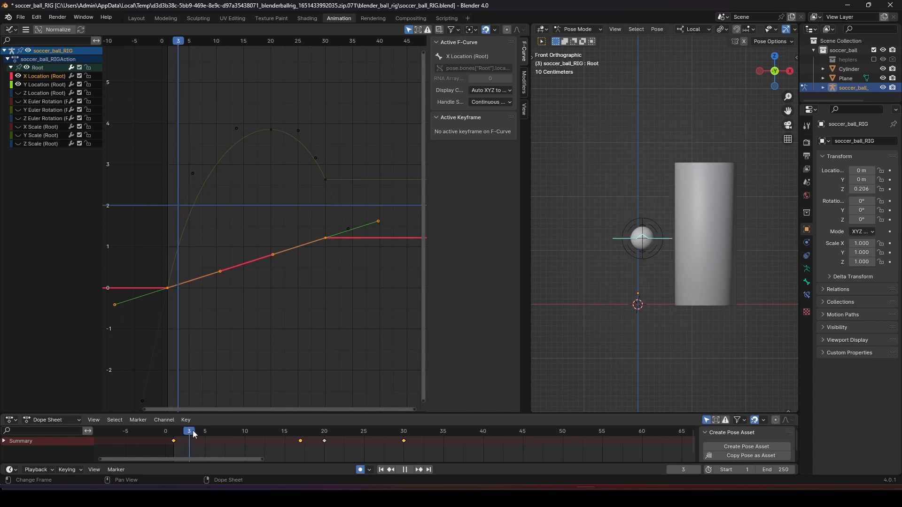
{"action": "left_click", "coordinate": [174, 431]}
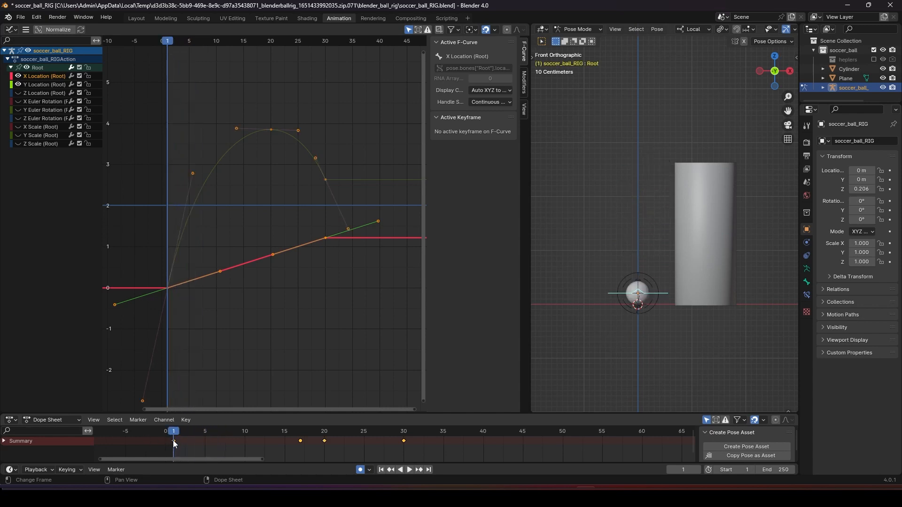
{"action": "left_click", "coordinate": [185, 419]}
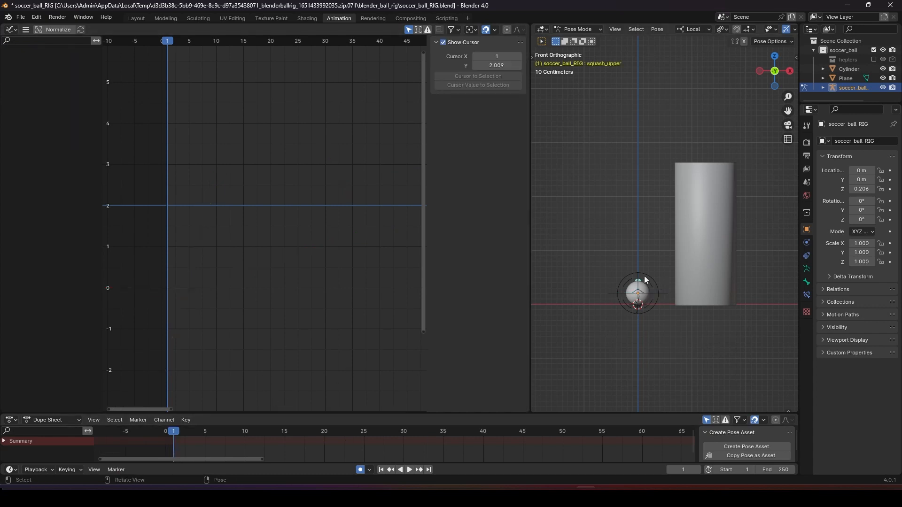
{"action": "mouse_move", "coordinate": [181, 434]}
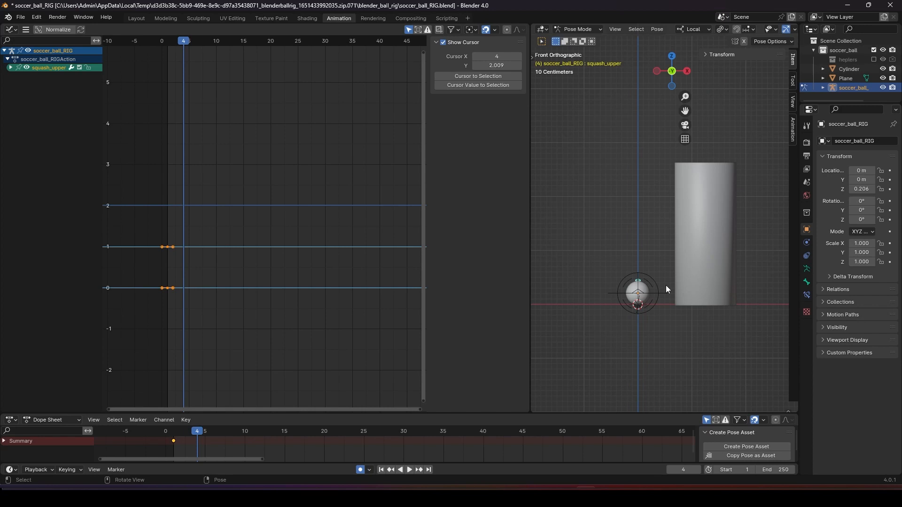
Insert a keyframe on the squash_upper control at the start and play back
{"action": "key", "text": "g"}
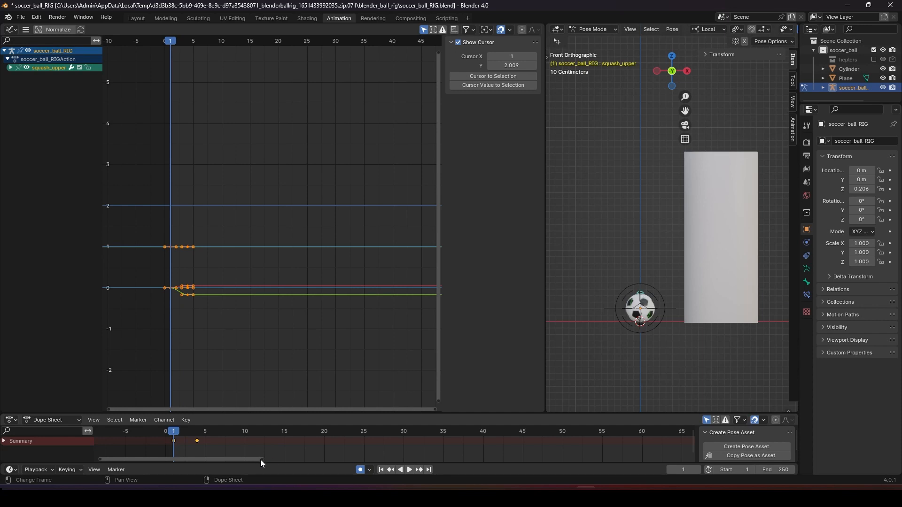
{"action": "left_click", "coordinate": [409, 470]}
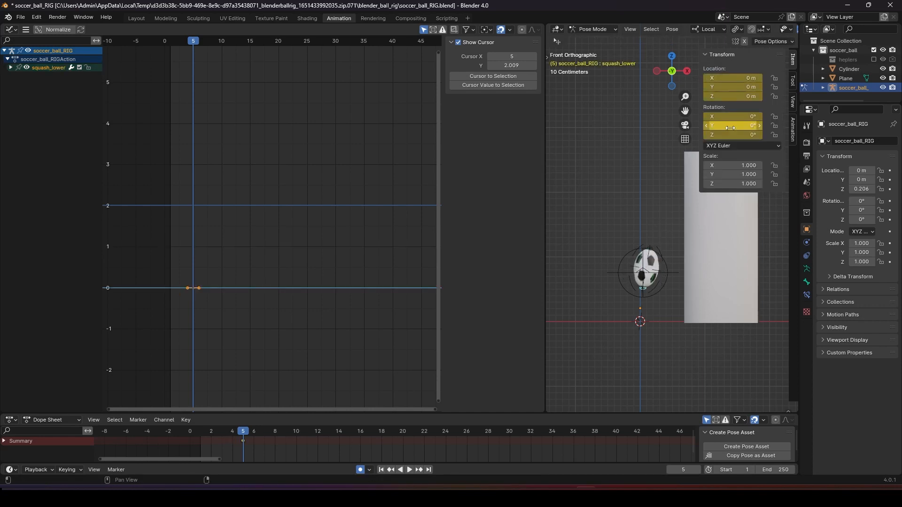
Pose the ball through frames 4, 11, 19, 22 and land it on the cylinder at frame 32 with auto-keying
{"action": "left_click", "coordinate": [232, 431]}
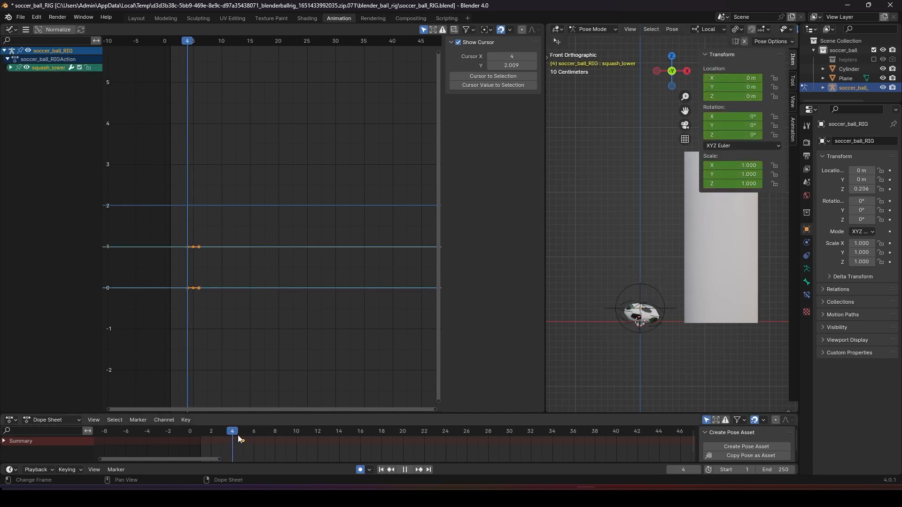
{"action": "left_click", "coordinate": [308, 430]}
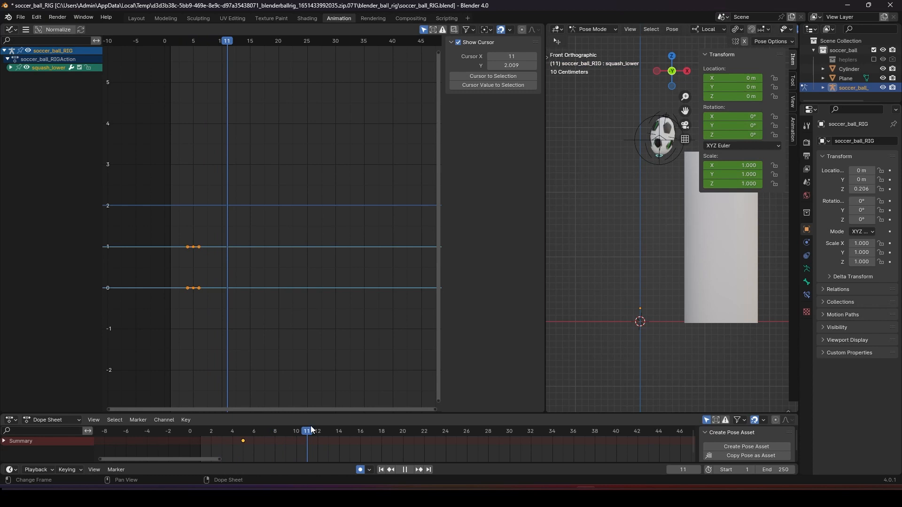
{"action": "left_click", "coordinate": [339, 431]}
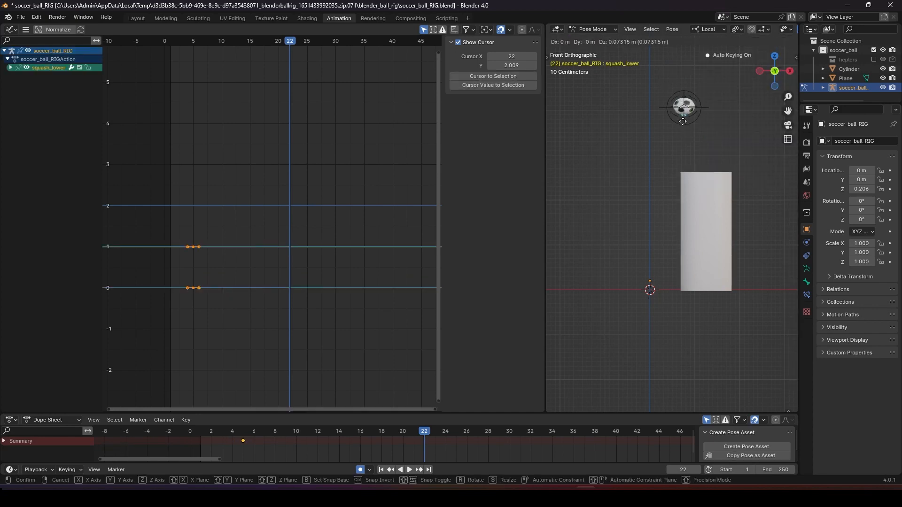
{"action": "left_click", "coordinate": [403, 431]}
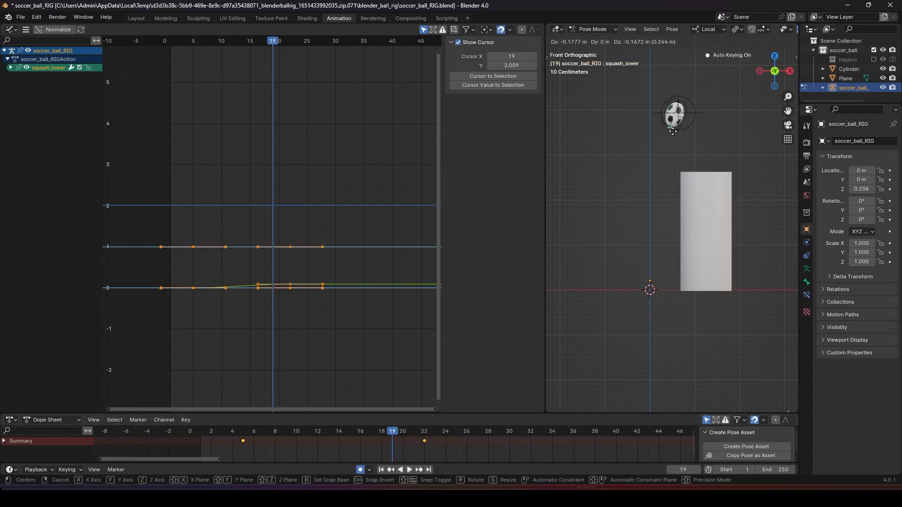
{"action": "left_click", "coordinate": [295, 431]}
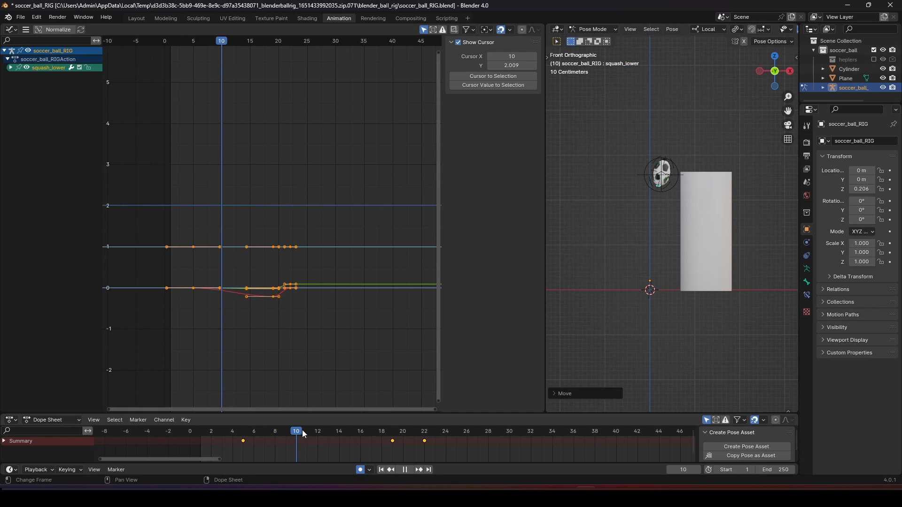
{"action": "left_click", "coordinate": [423, 432]}
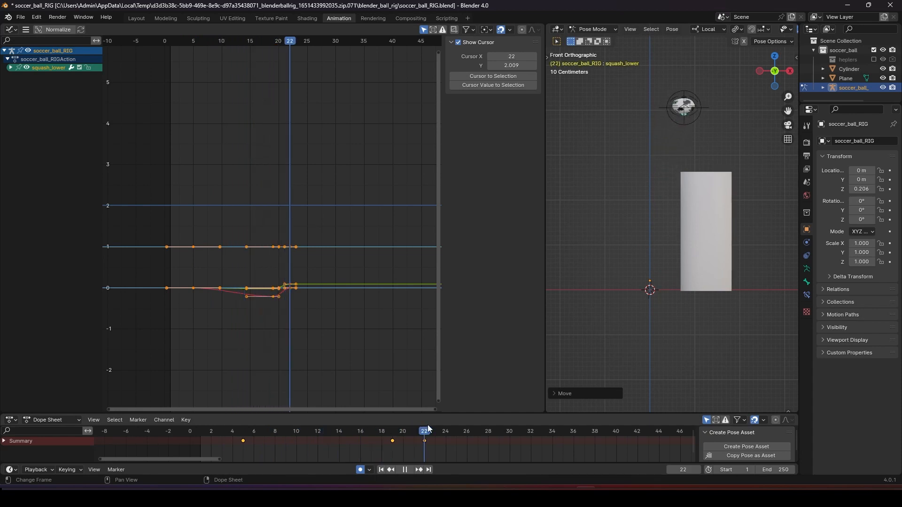
{"action": "left_click", "coordinate": [540, 432]}
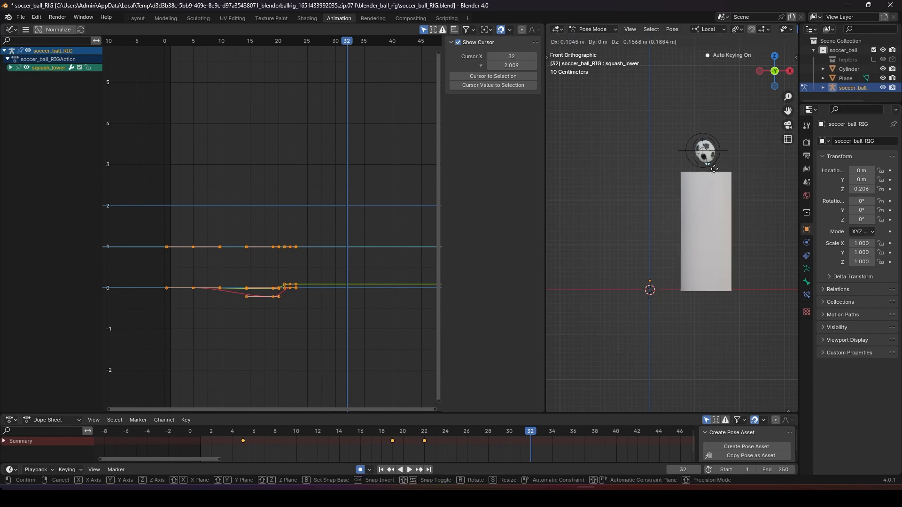
{"action": "left_click", "coordinate": [539, 431]}
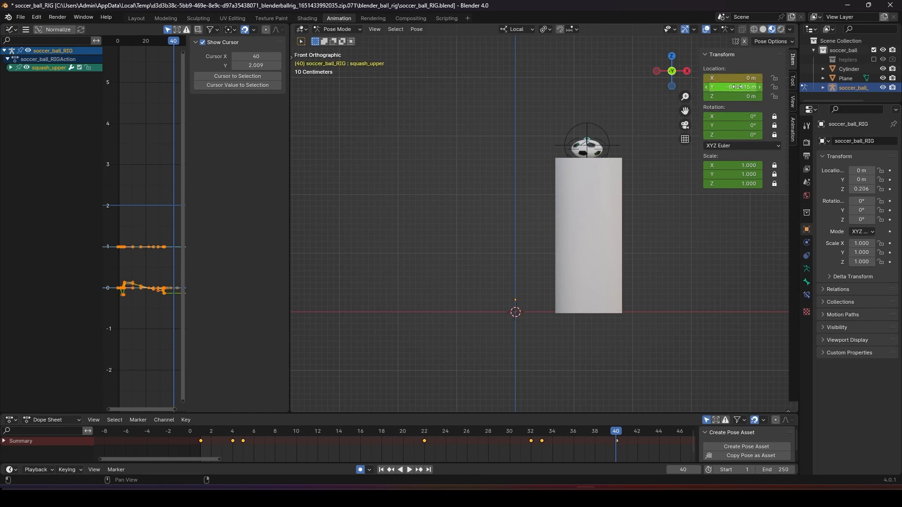
Play the bounce, scrub frames 18 and 26, then hide Viewport Overlays and replay
{"action": "left_click", "coordinate": [409, 469]}
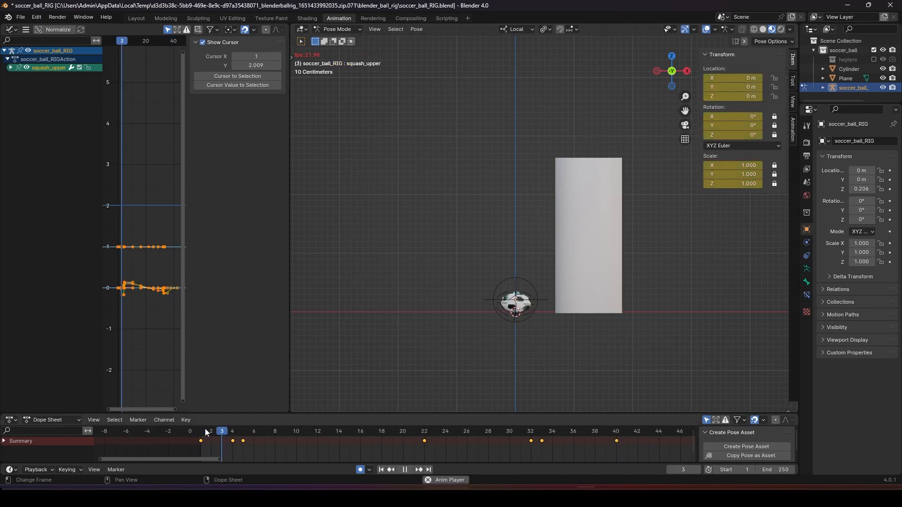
{"action": "left_click", "coordinate": [391, 431]}
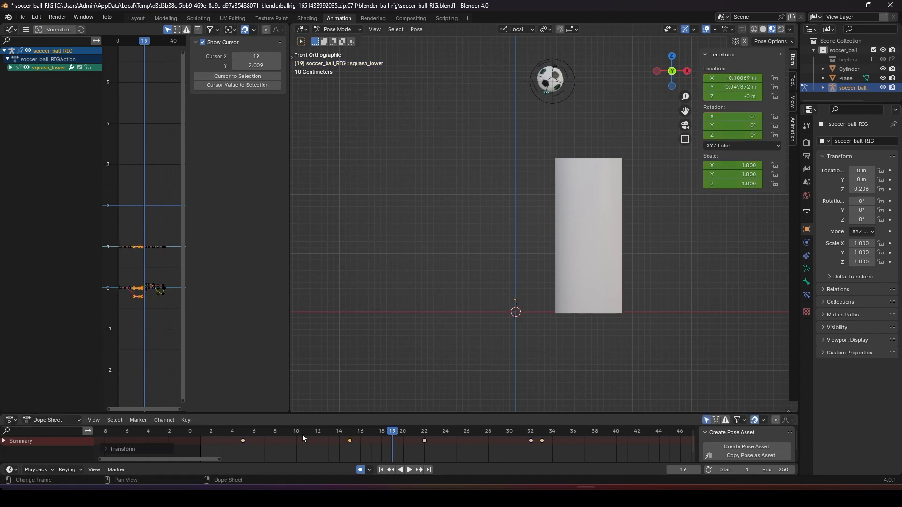
{"action": "left_click", "coordinate": [409, 470]}
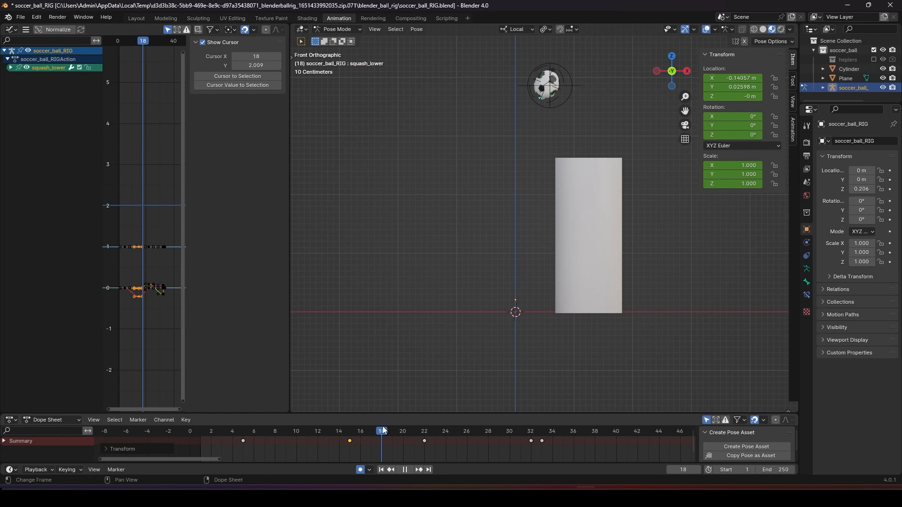
{"action": "left_click", "coordinate": [466, 432]}
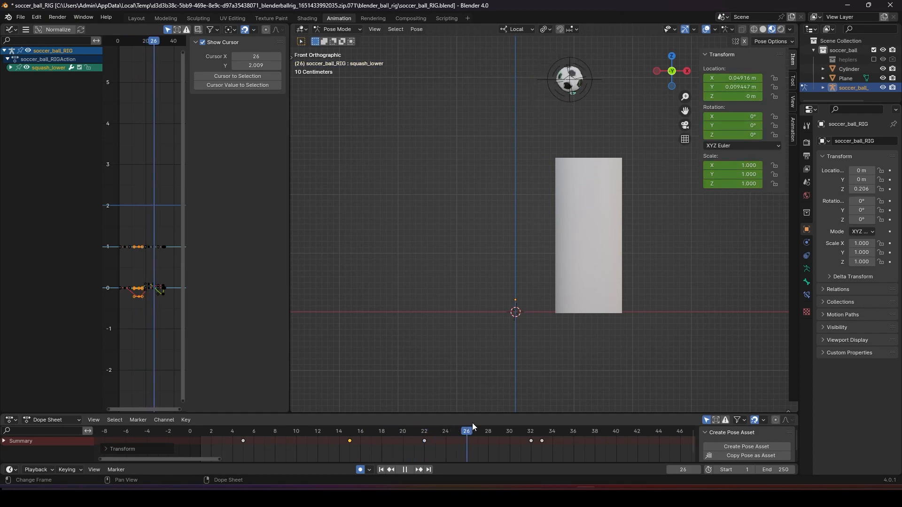
{"action": "left_click", "coordinate": [615, 431]}
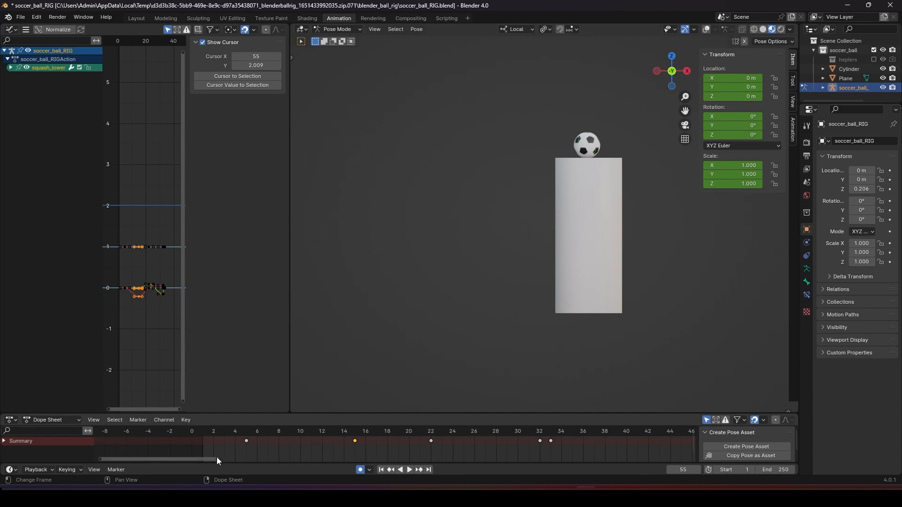
{"action": "left_click", "coordinate": [409, 469]}
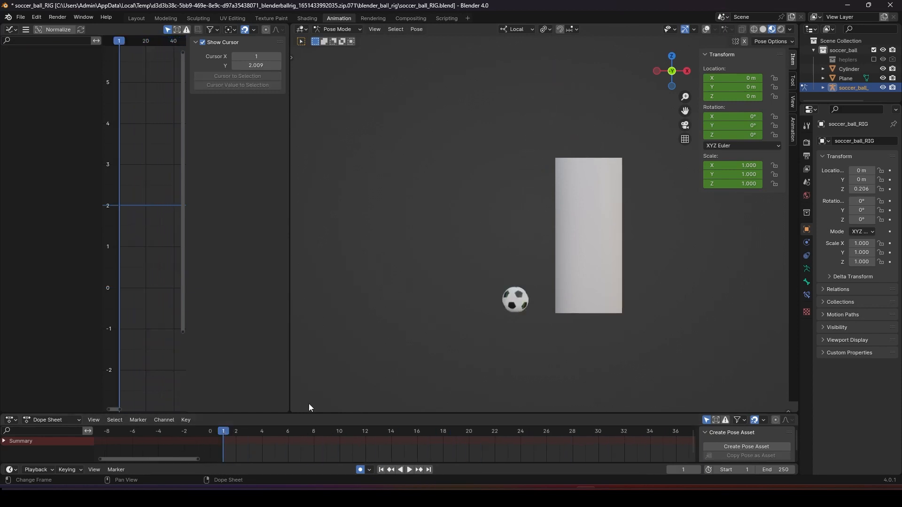
{"action": "mouse_move", "coordinate": [521, 309]}
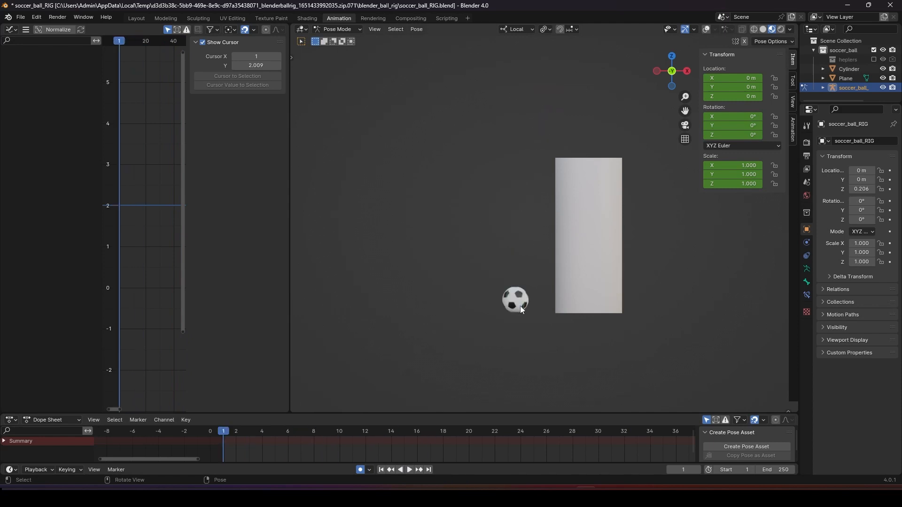
Scrub frames 20 and 23, return to frame 1 and re-enable Viewport Overlays
{"action": "left_click", "coordinate": [469, 431]}
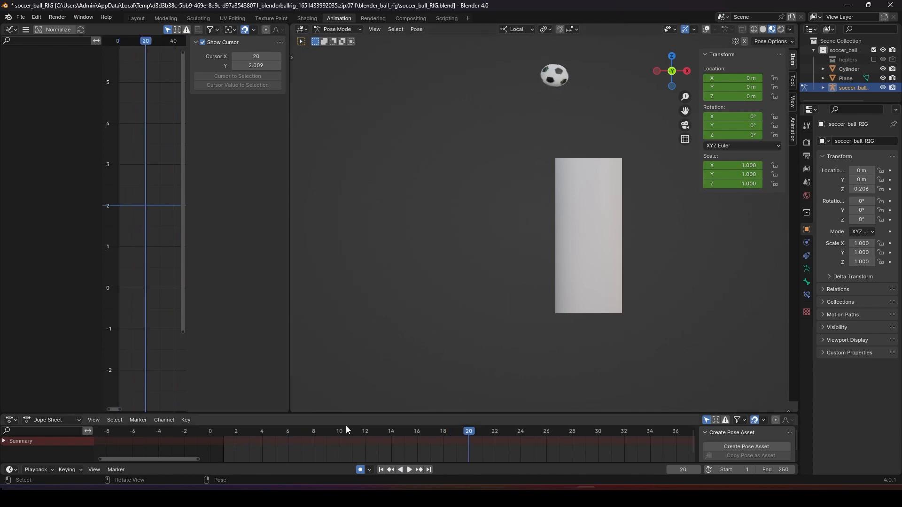
{"action": "left_click", "coordinate": [506, 432]}
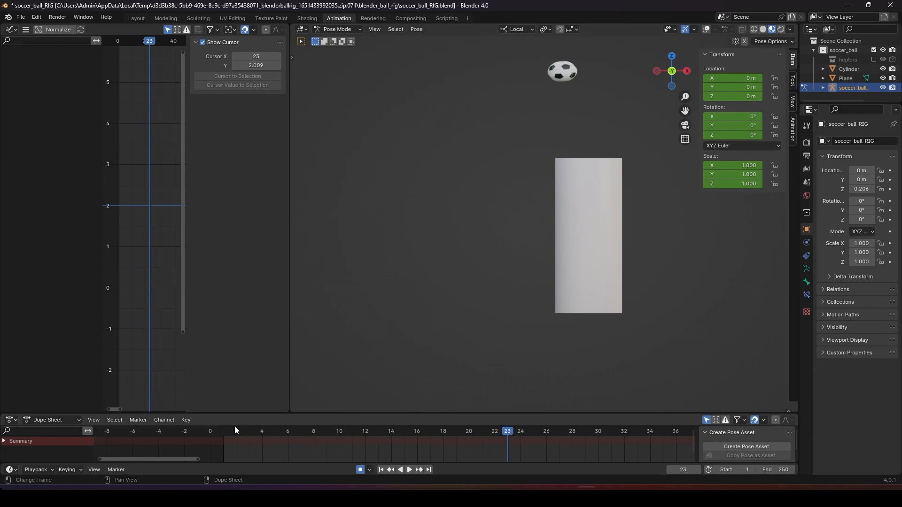
{"action": "left_click", "coordinate": [262, 431]}
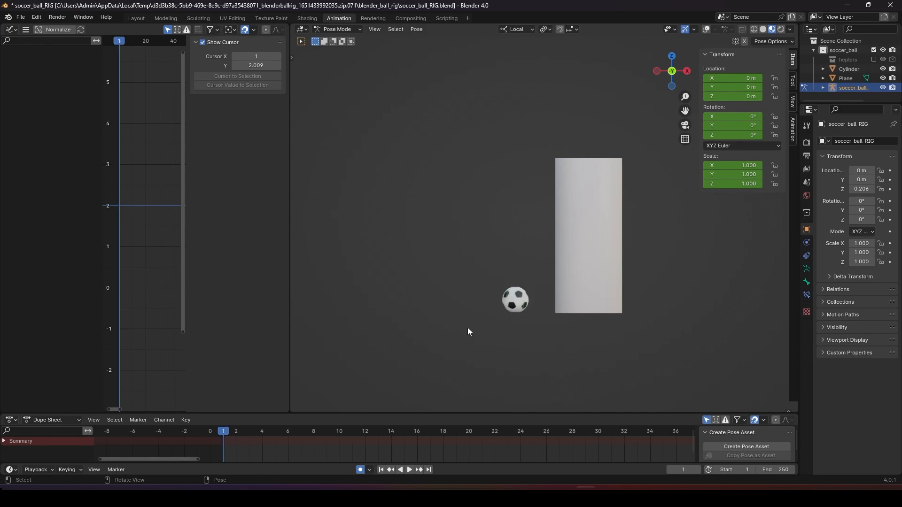
{"action": "left_click", "coordinate": [274, 431]}
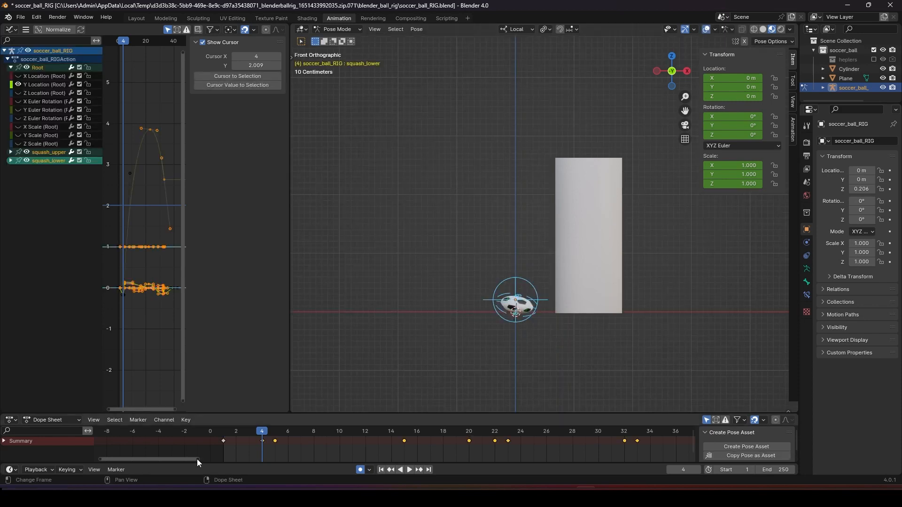
Shift the jump keys later in the Dope Sheet to hold the squash through frame 4, then check frames 61 and 40
{"action": "left_click", "coordinate": [409, 470]}
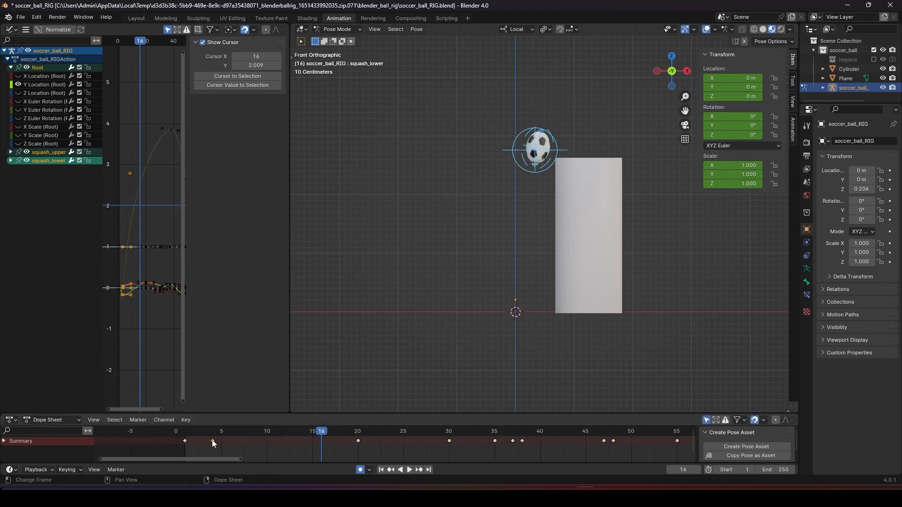
{"action": "left_click", "coordinate": [312, 431]}
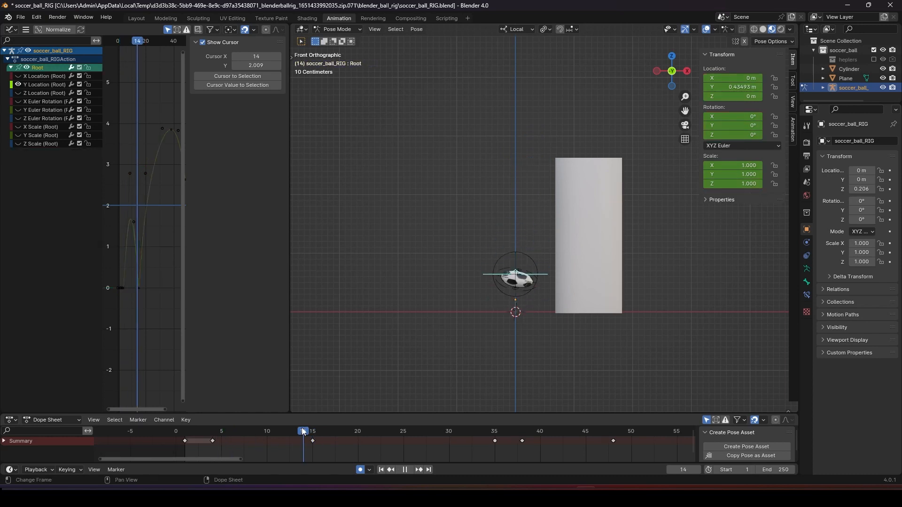
{"action": "left_click", "coordinate": [294, 431]}
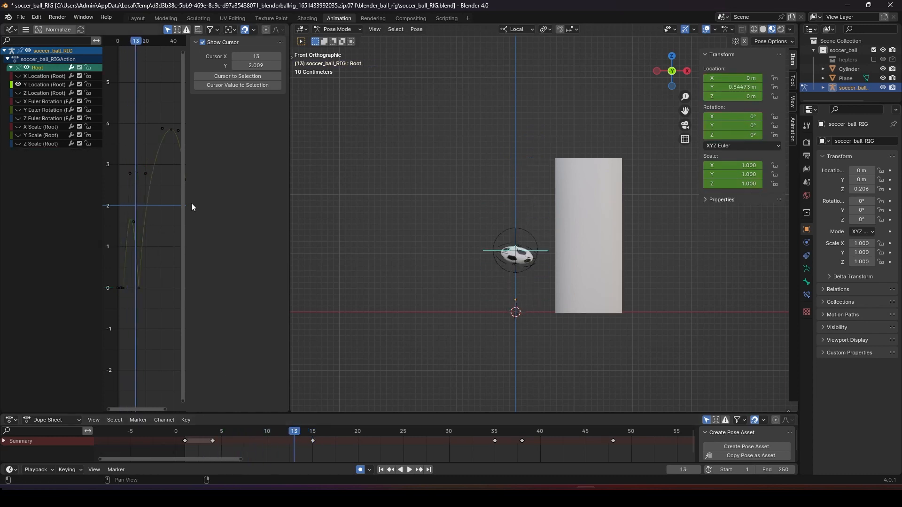
{"action": "left_click", "coordinate": [43, 84]}
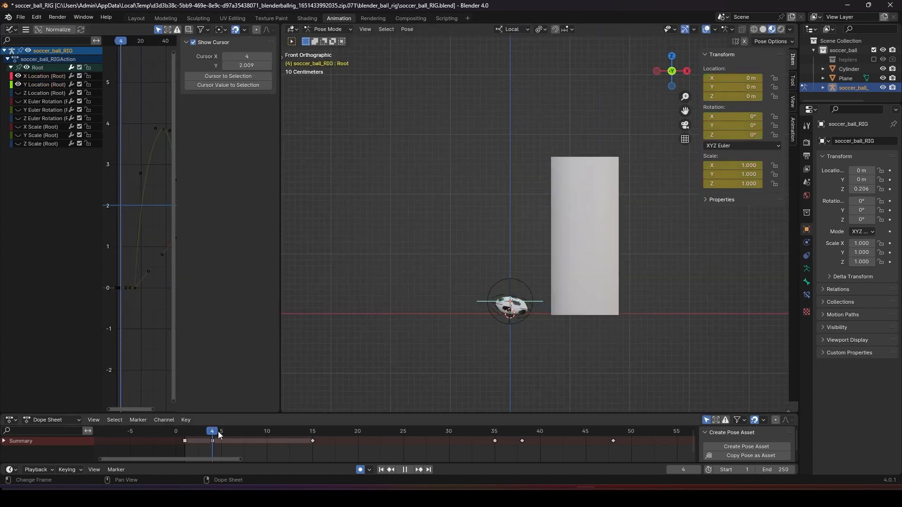
{"action": "left_click", "coordinate": [312, 432]}
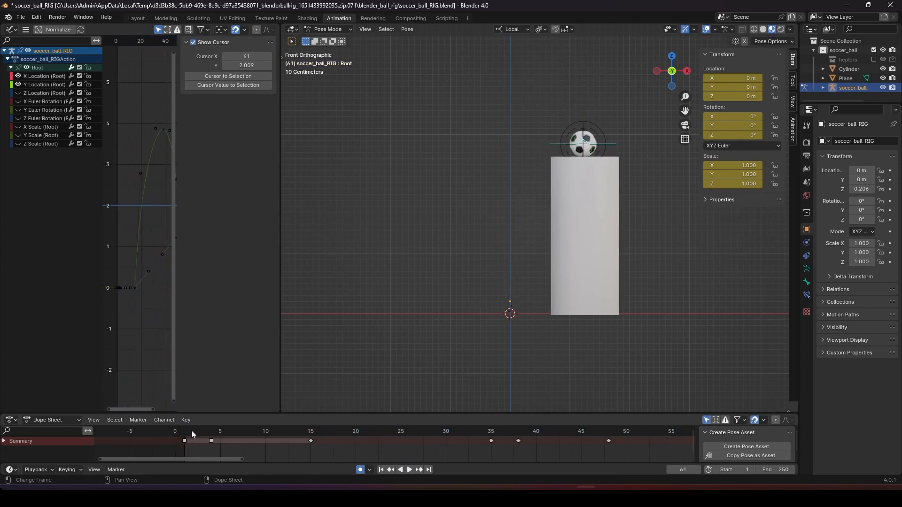
{"action": "left_click", "coordinate": [535, 441]}
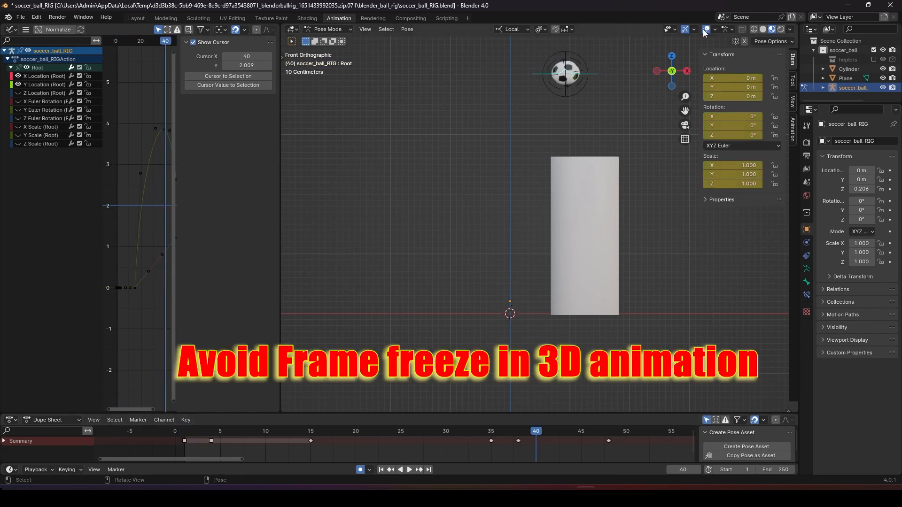
Replay the jump from frame 1, stop at frame 4 and grab squash_upper to reshape the squashed pose
{"action": "left_click", "coordinate": [184, 431]}
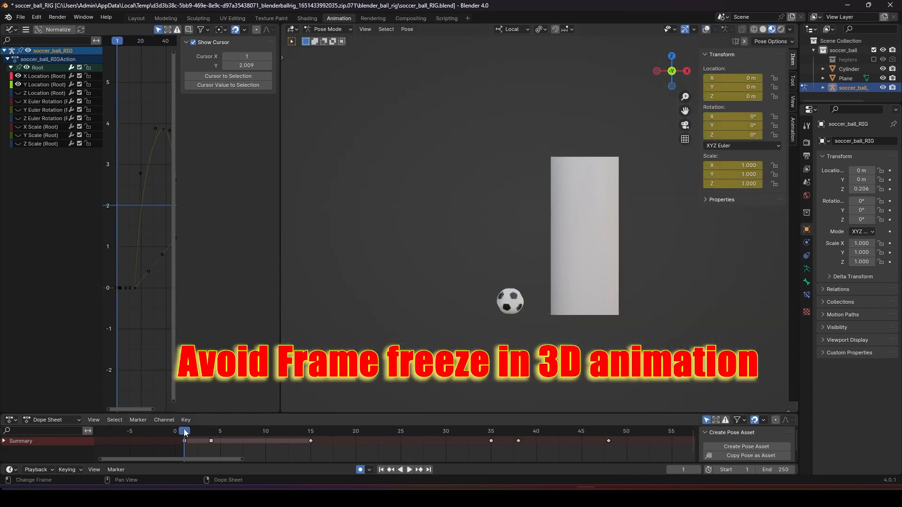
{"action": "left_click", "coordinate": [193, 431]}
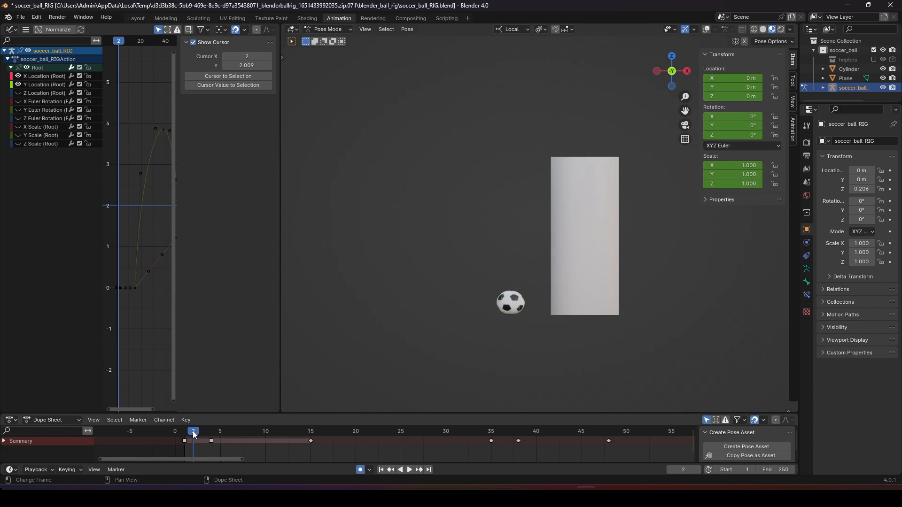
{"action": "left_click", "coordinate": [409, 470]}
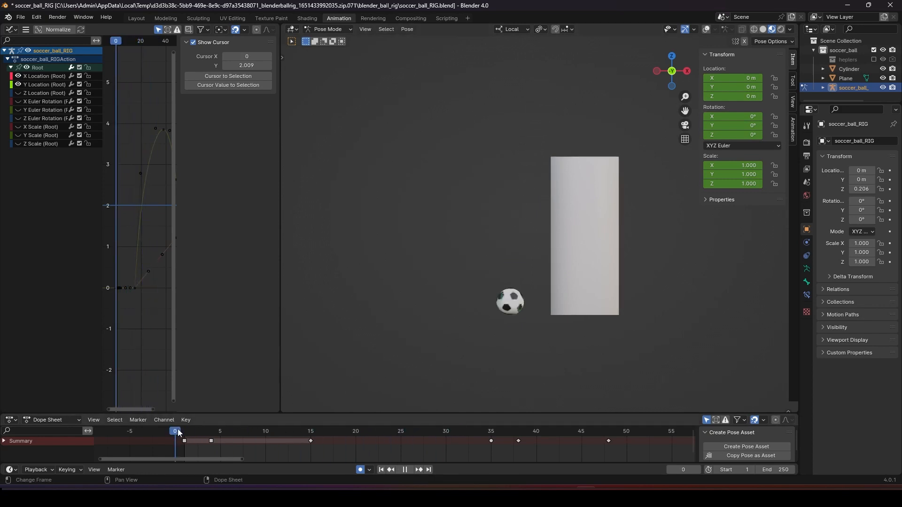
{"action": "left_click", "coordinate": [183, 431]}
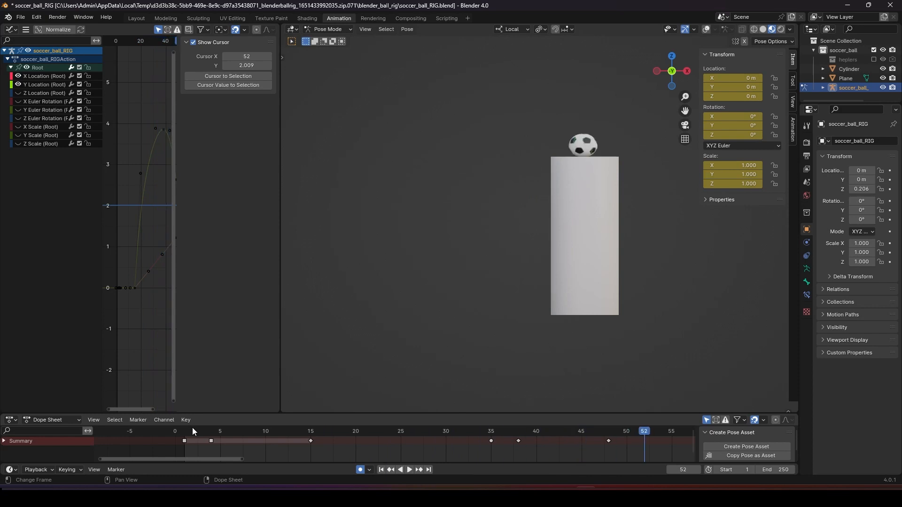
{"action": "left_click", "coordinate": [410, 469]}
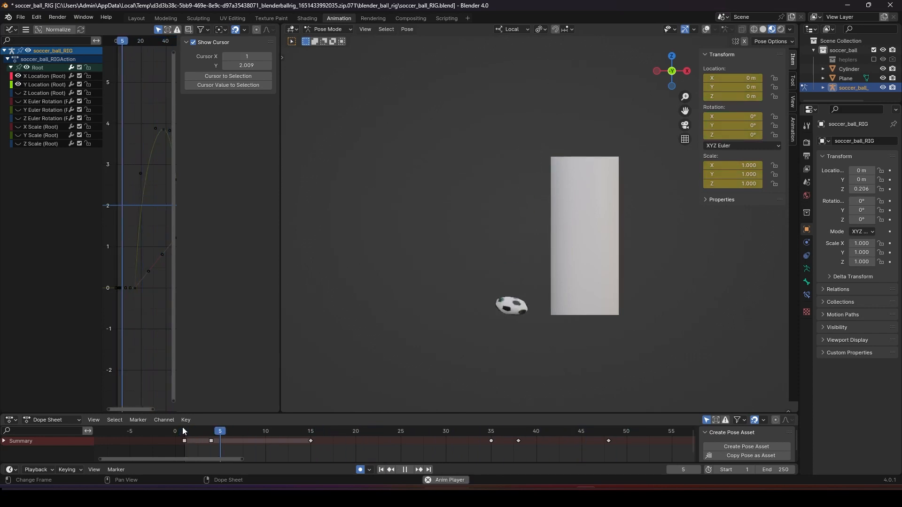
{"action": "left_click", "coordinate": [219, 432]}
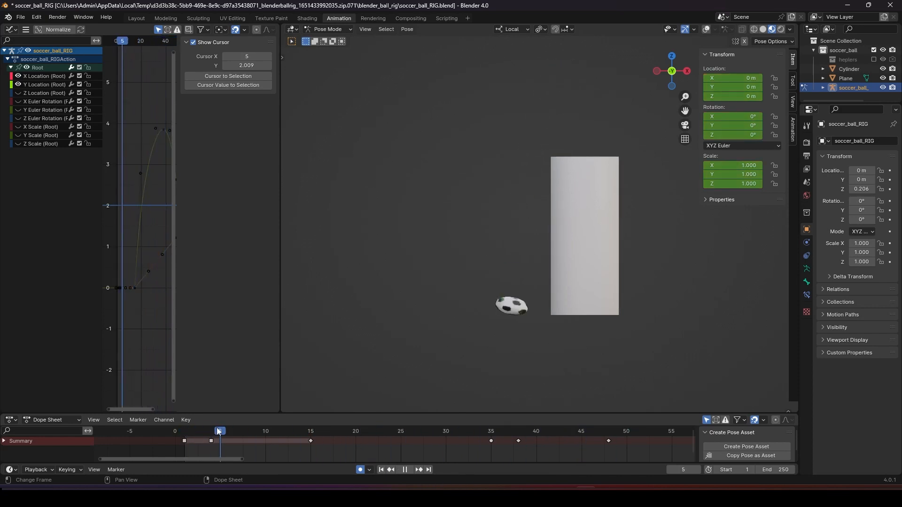
{"action": "left_click", "coordinate": [211, 432]}
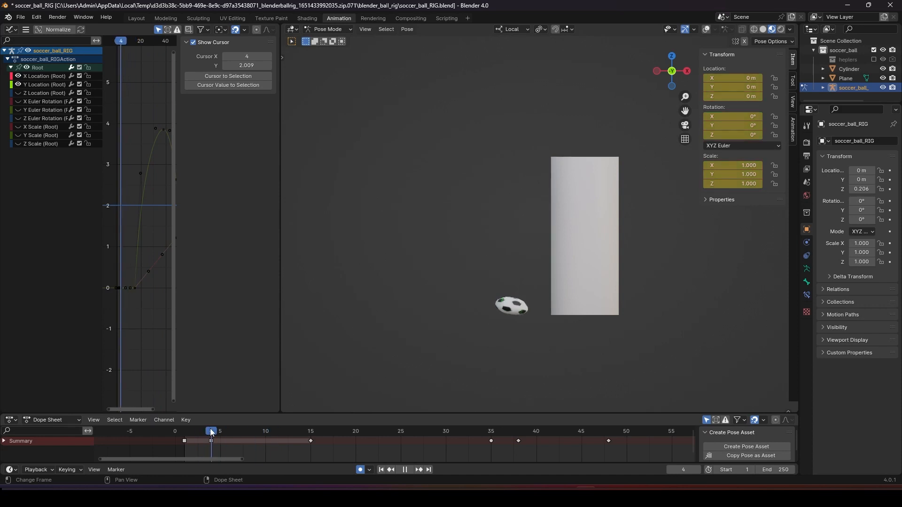
{"action": "left_click", "coordinate": [183, 431]}
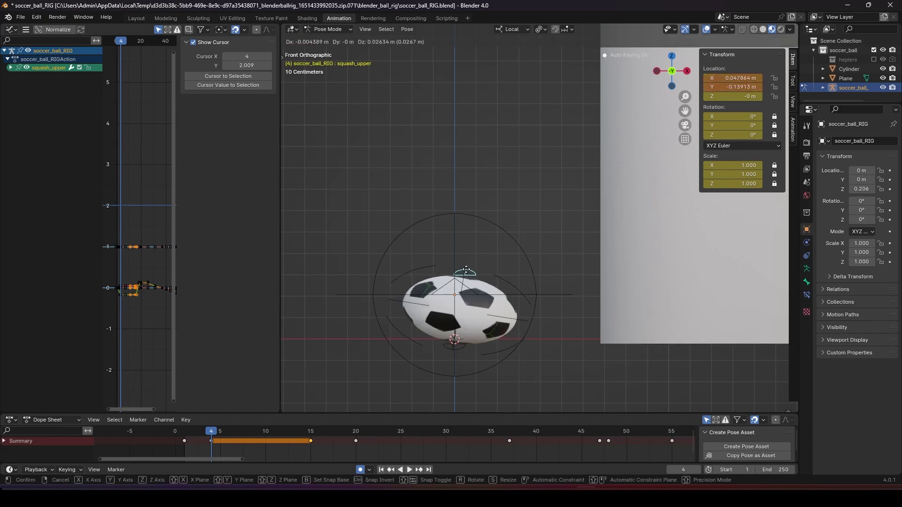
Confirm the shifted squash pose and scrub frames 5–11 to check the drifting hold
{"action": "left_click", "coordinate": [219, 431]}
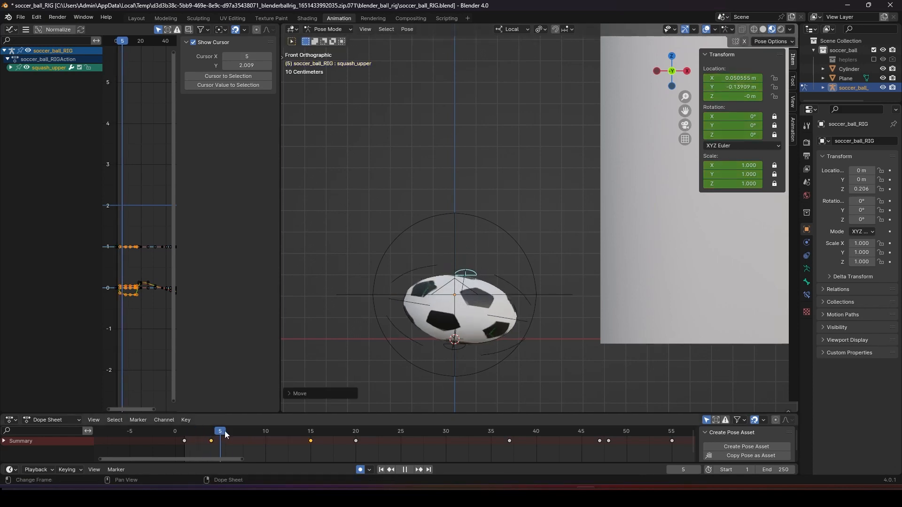
{"action": "left_click", "coordinate": [283, 431]}
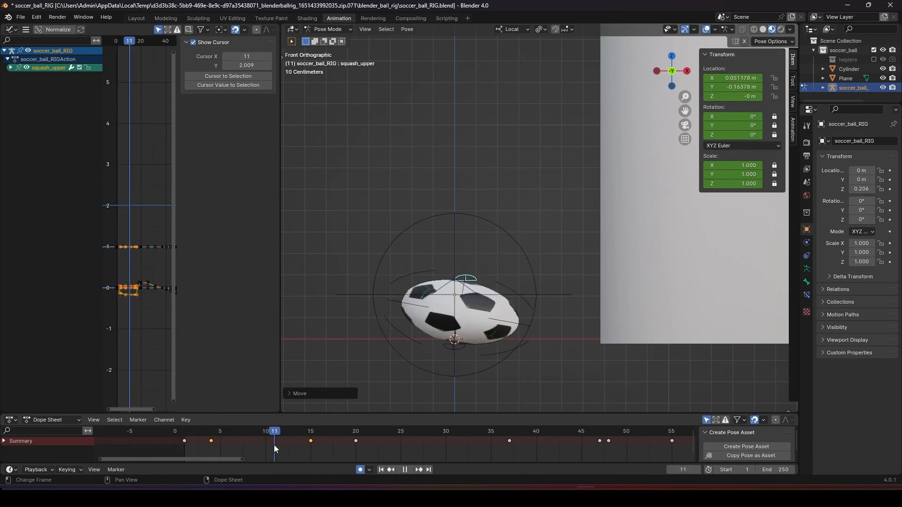
{"action": "left_click", "coordinate": [265, 431]}
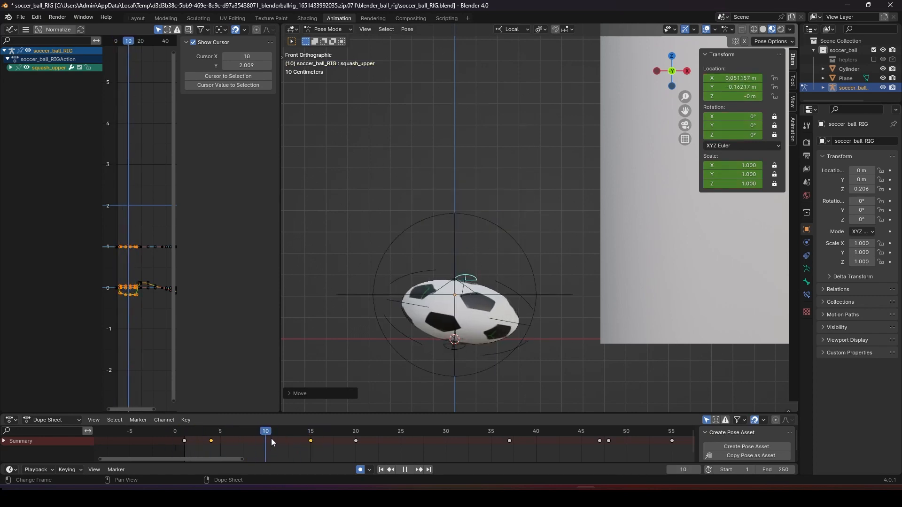
{"action": "left_click", "coordinate": [248, 432]}
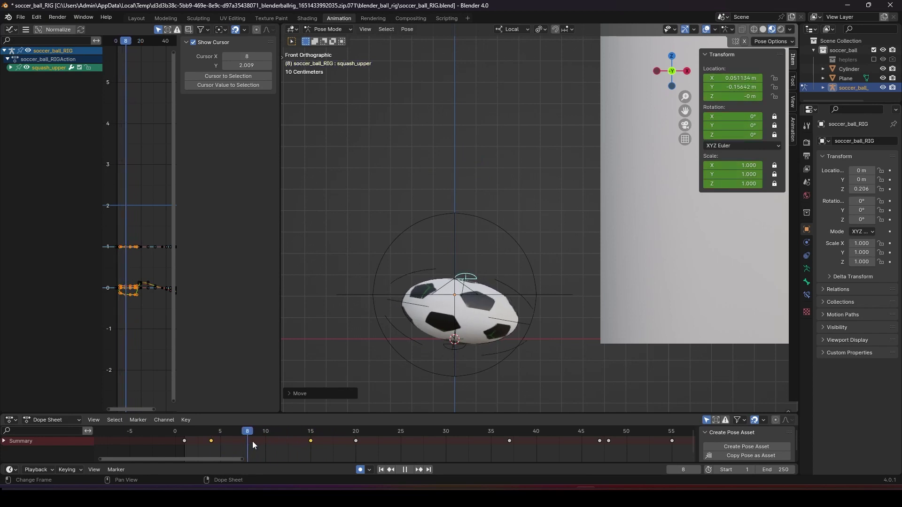
{"action": "left_click", "coordinate": [275, 431]}
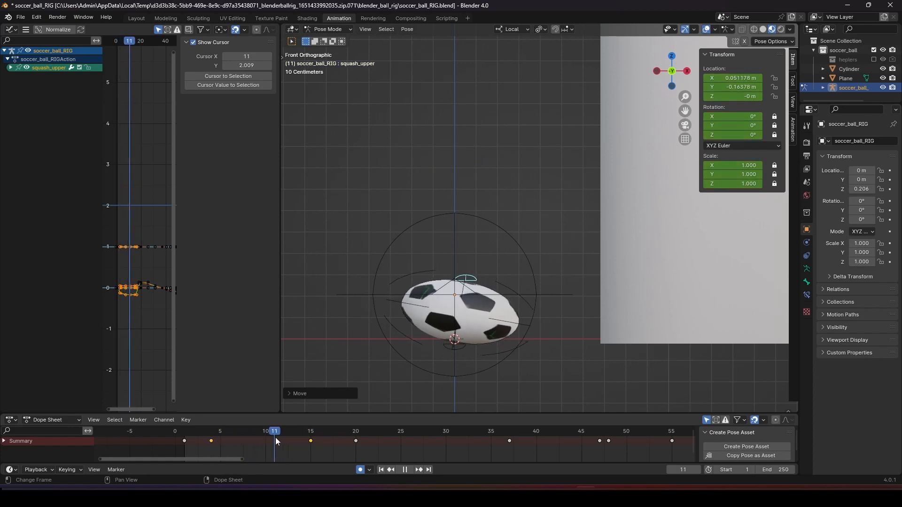
{"action": "left_click", "coordinate": [220, 431]}
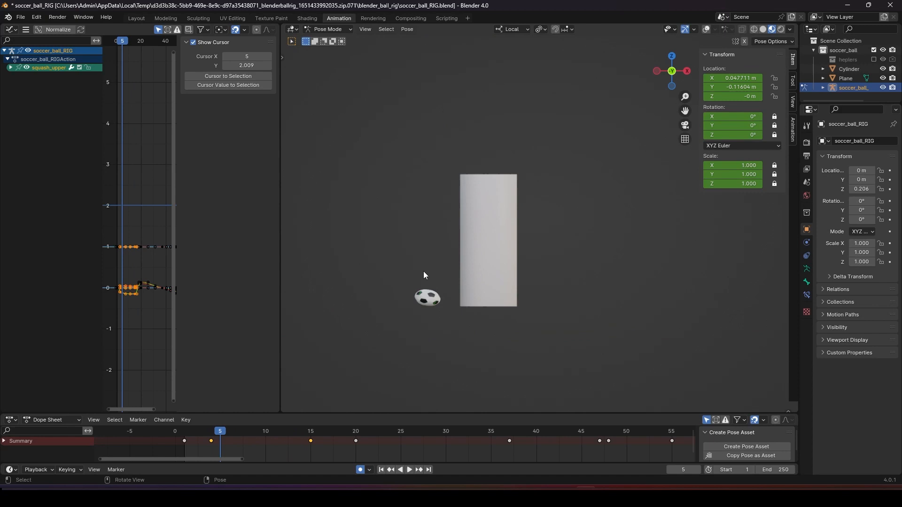
Play the jump animation so the ball lands atop the cylinder
{"action": "left_click", "coordinate": [409, 470]}
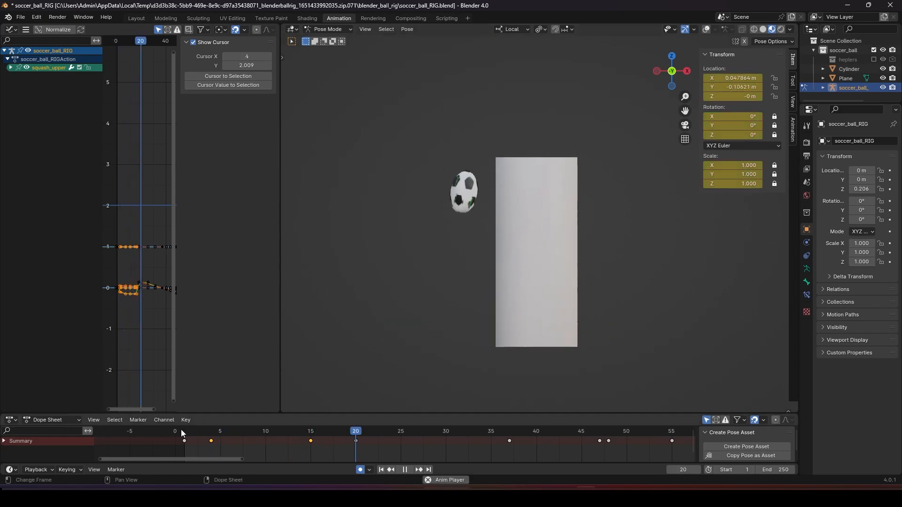
{"action": "left_click", "coordinate": [265, 431]}
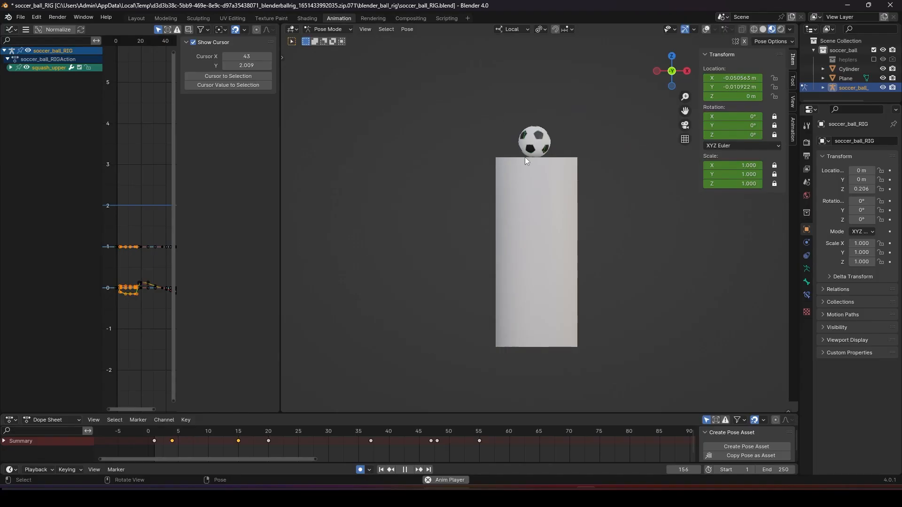
Jump to frame 50 during playback and select the landing hold keys from frame 55 to 80
{"action": "left_click", "coordinate": [370, 431]}
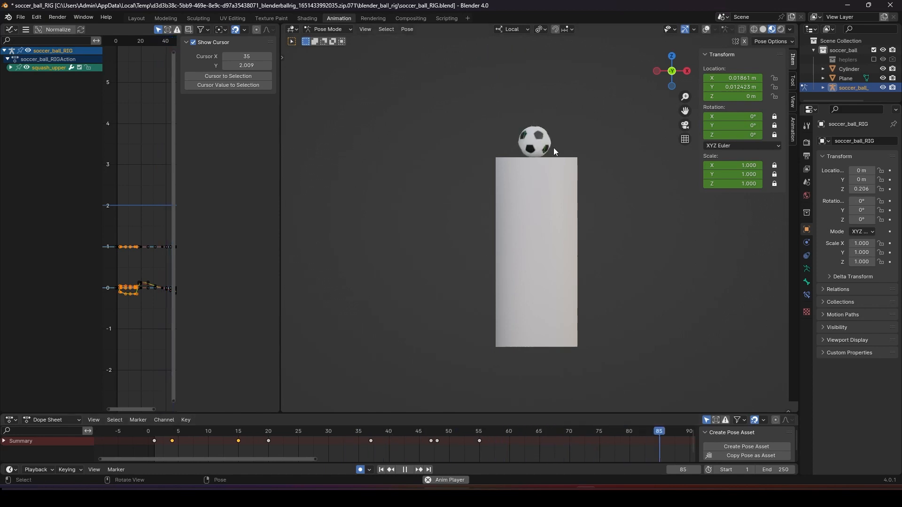
{"action": "left_click", "coordinate": [448, 431]}
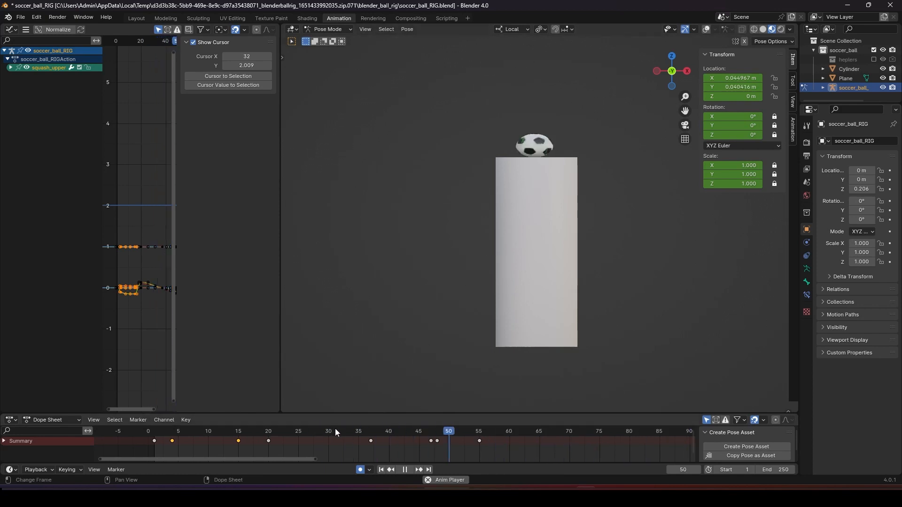
{"action": "left_click", "coordinate": [562, 432]}
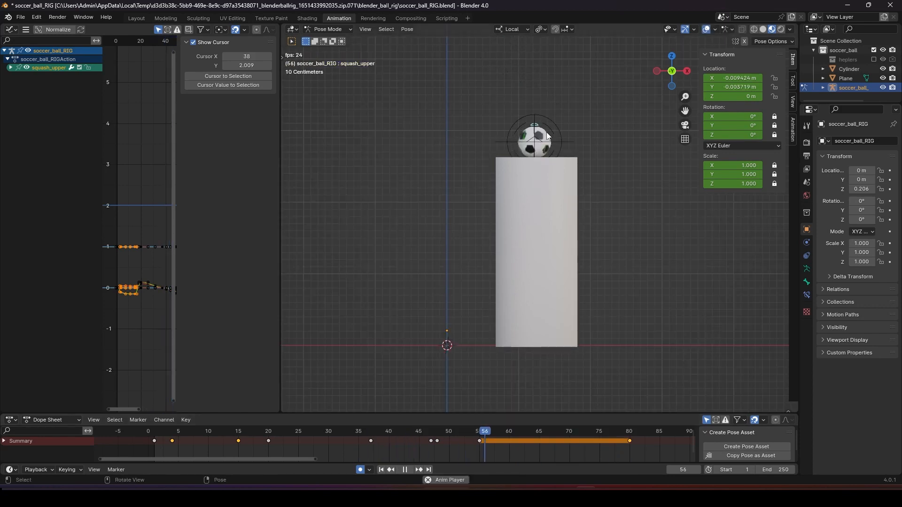
At frame 55, nudge the squash_upper control slightly so the landing hold drifts
{"action": "left_click", "coordinate": [479, 431]}
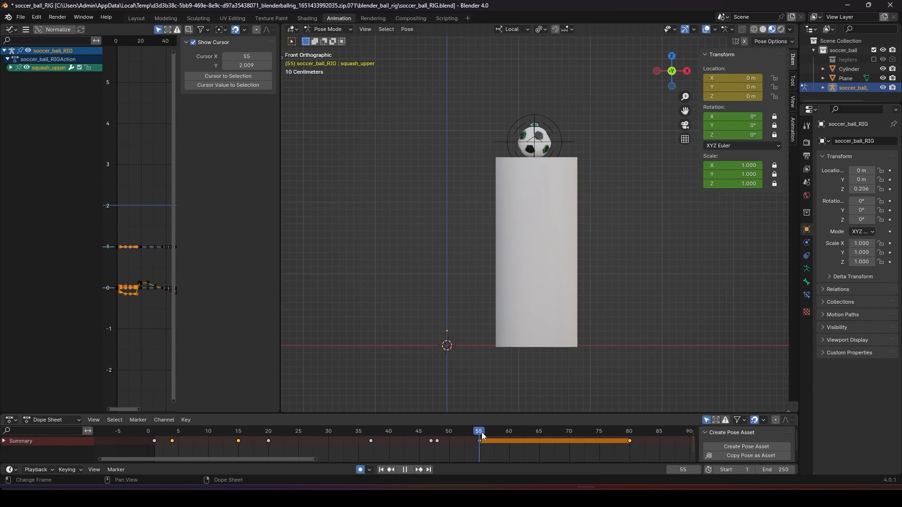
{"action": "left_click", "coordinate": [425, 431]}
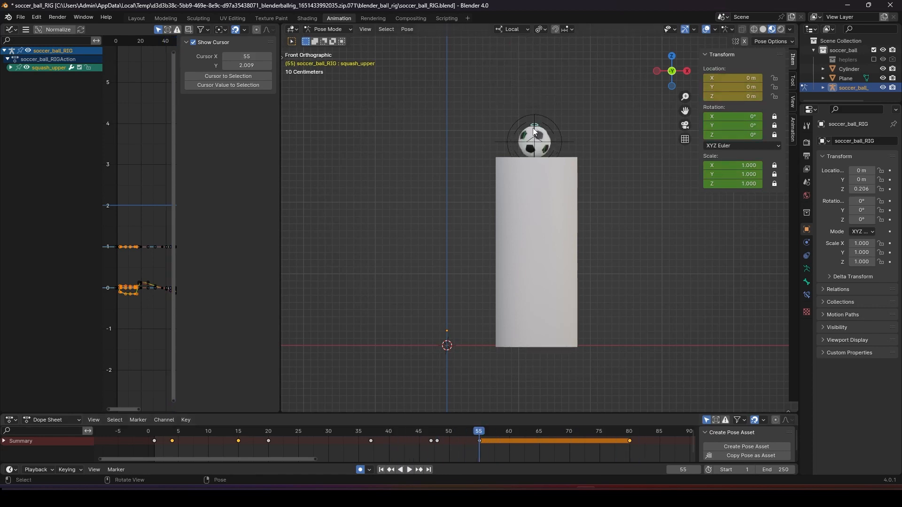
{"action": "key", "text": "g"}
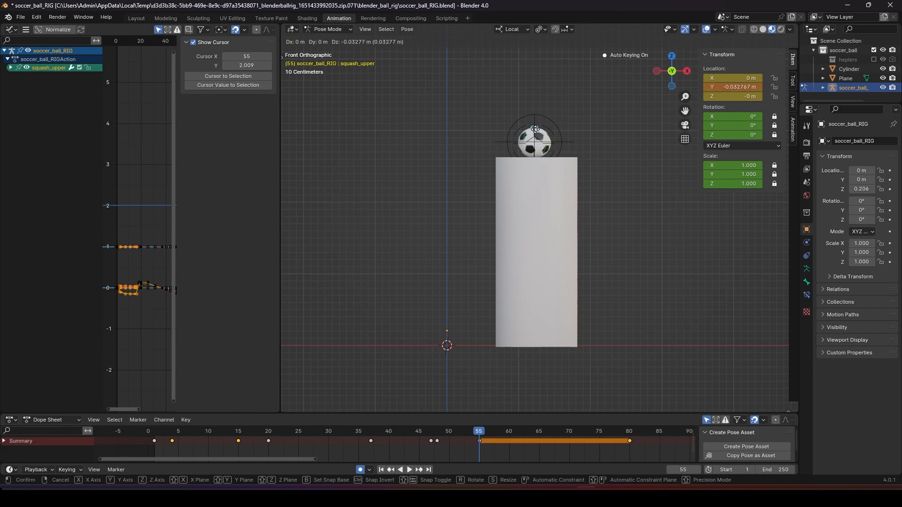
{"action": "left_click", "coordinate": [409, 470]}
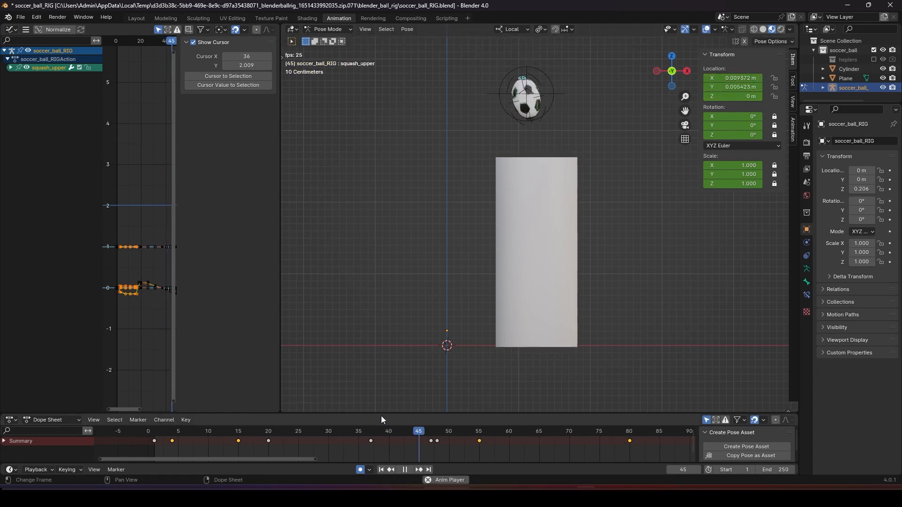
Restart playback to check the ball settling on the cylinder
{"action": "left_click", "coordinate": [409, 469]}
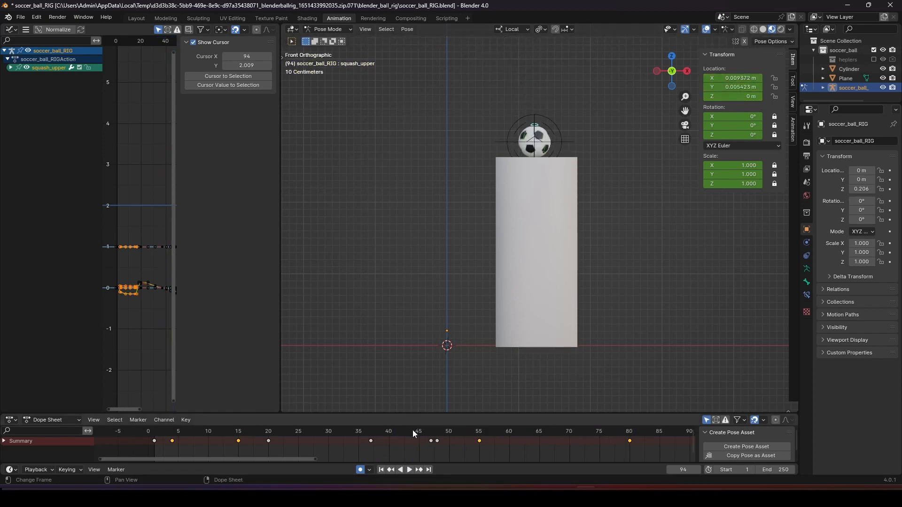
{"action": "left_click", "coordinate": [408, 470]}
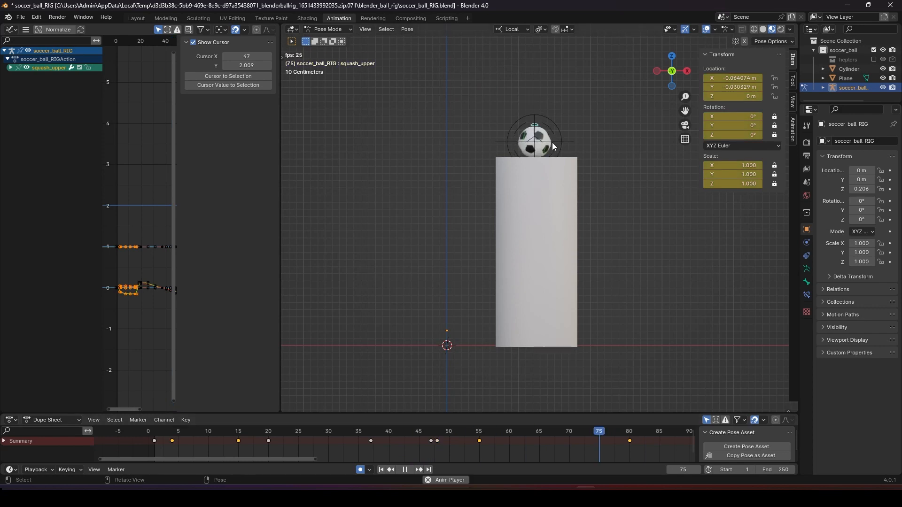